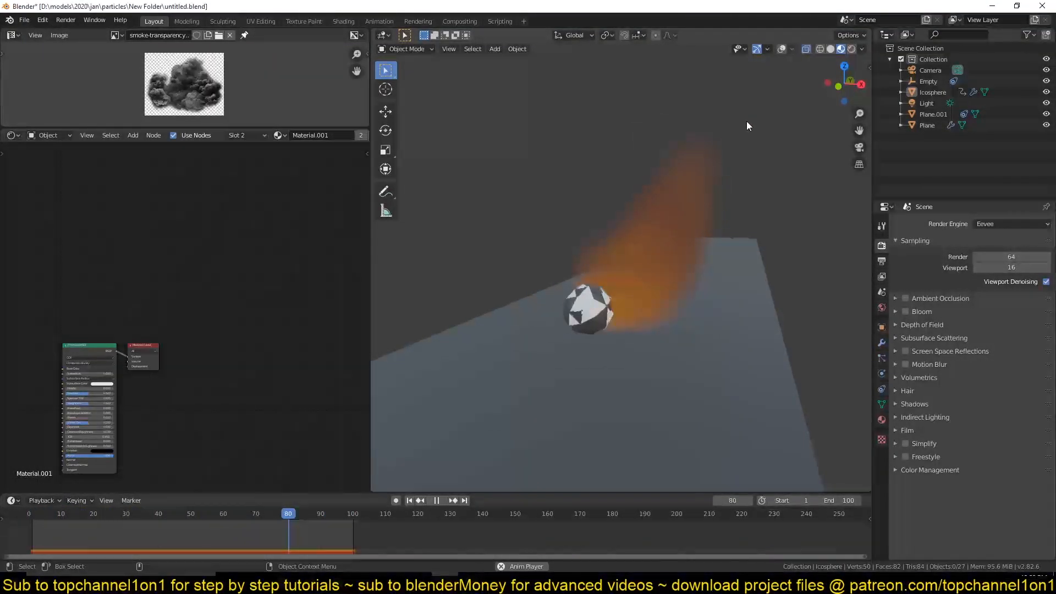
# Step: Play the orange smoke trail animation and switch to the browser with the reference video
pyautogui.click(118, 514)
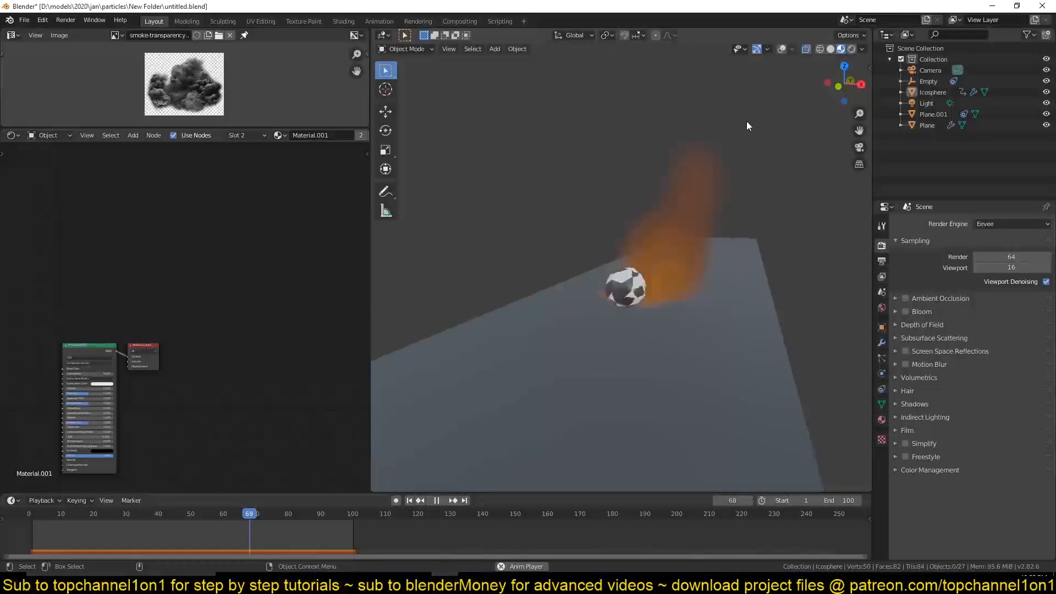
pyautogui.click(409, 500)
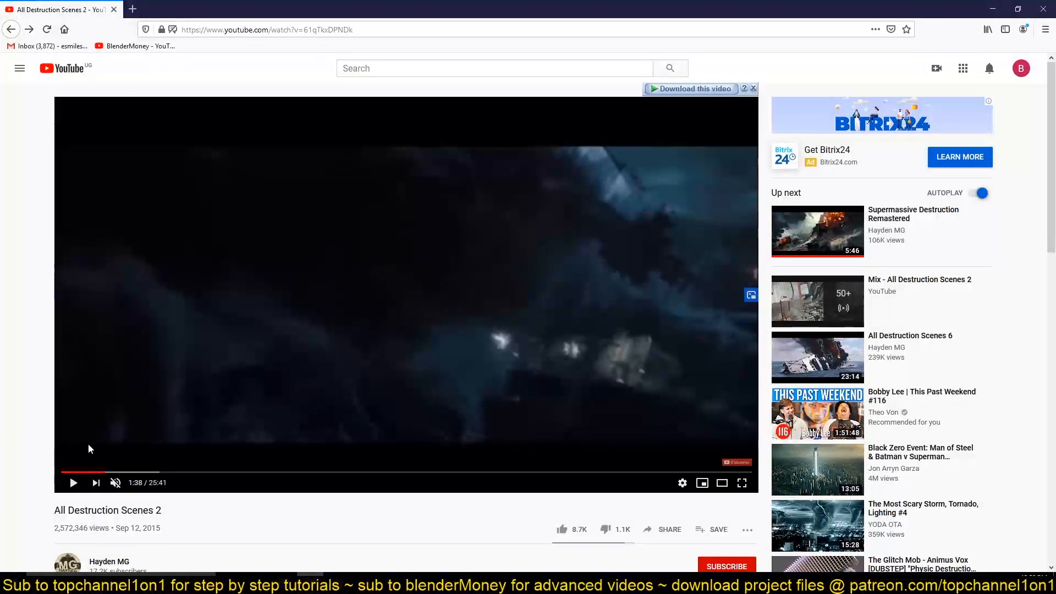
# Step: Watch the All Destruction Scenes 2 dust-cloud footage, then return to the Blender smoke scene
pyautogui.click(73, 482)
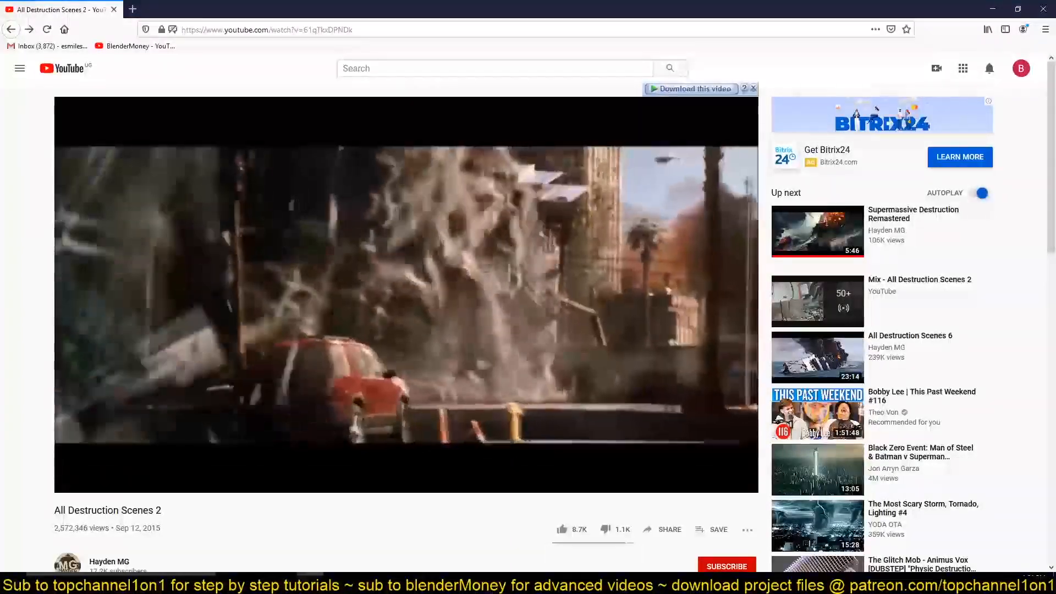
pyautogui.moveTo(205, 266)
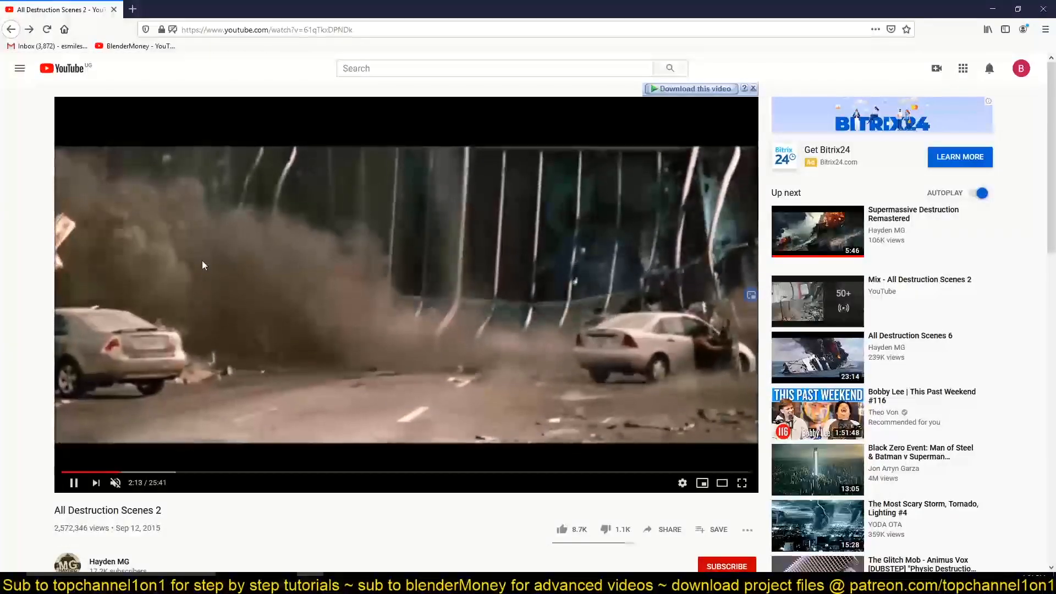
pyautogui.moveTo(217, 254)
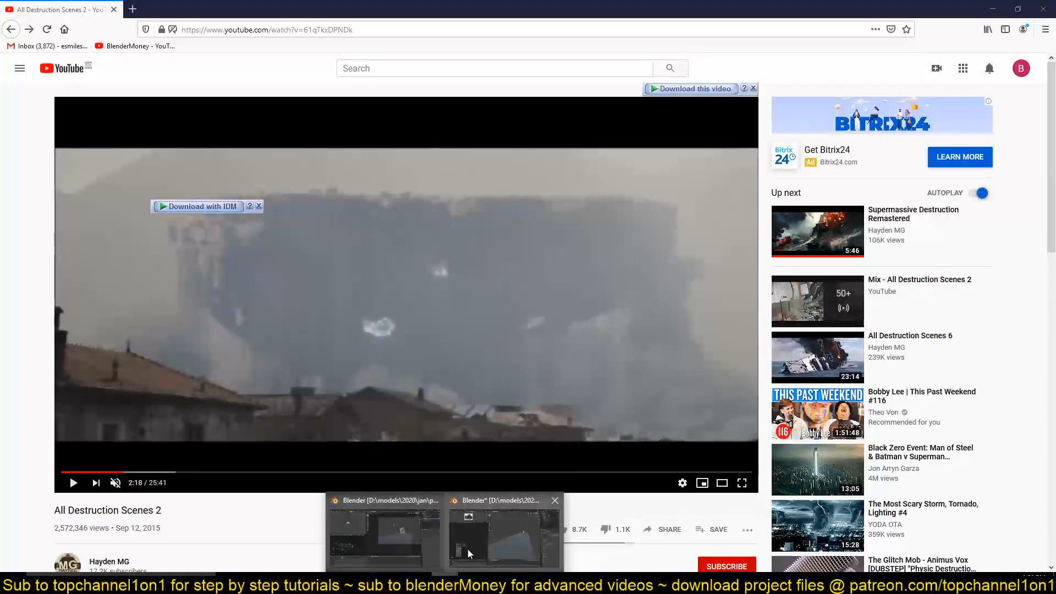
pyautogui.click(504, 533)
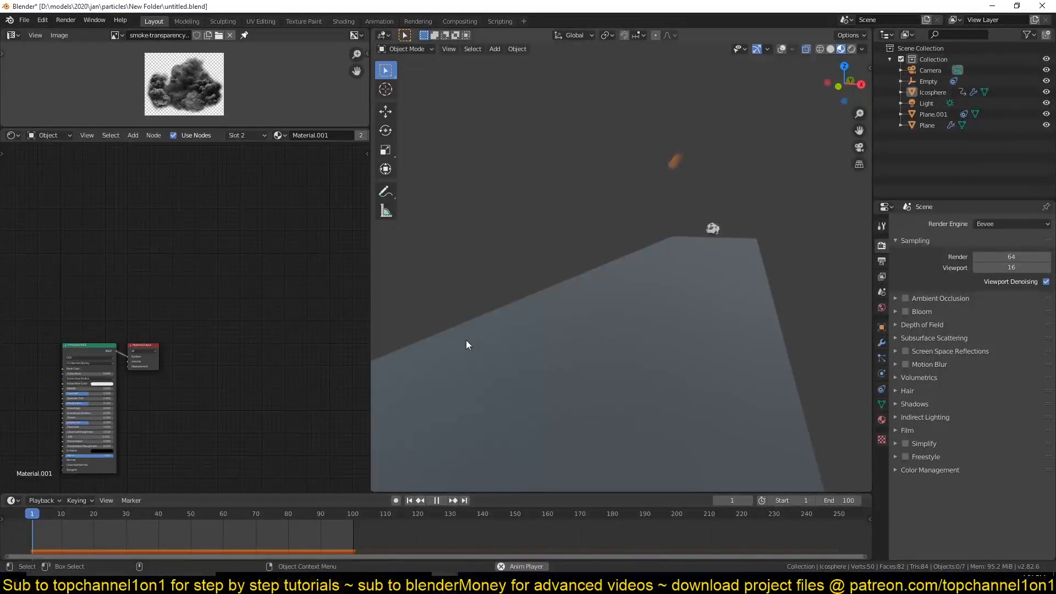
# Step: Replay the smoke trail several times from the start and show the icosphere's particle settings
pyautogui.click(435, 499)
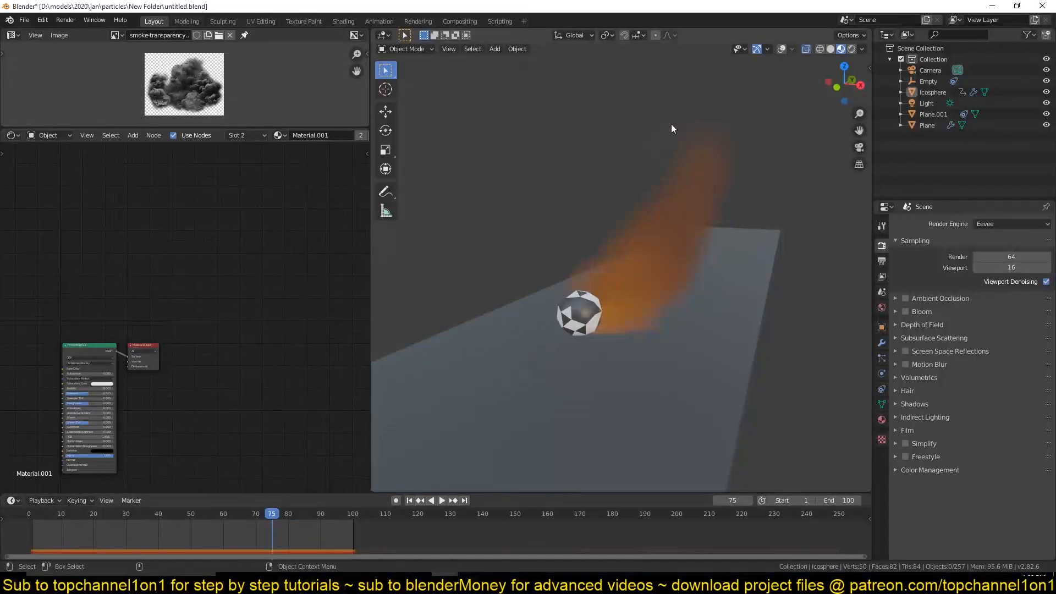
pyautogui.click(580, 313)
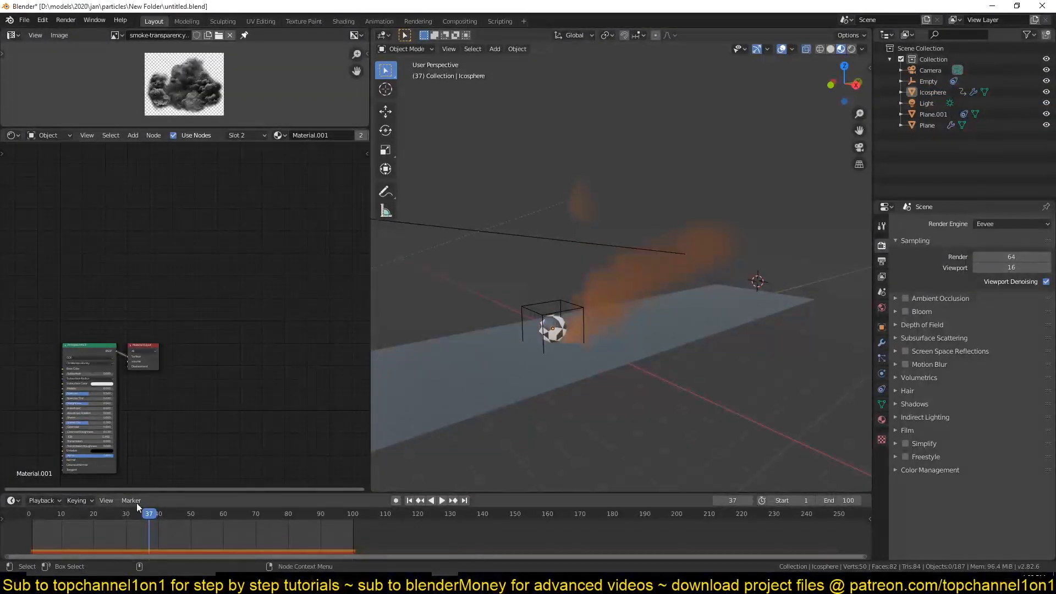
pyautogui.click(408, 499)
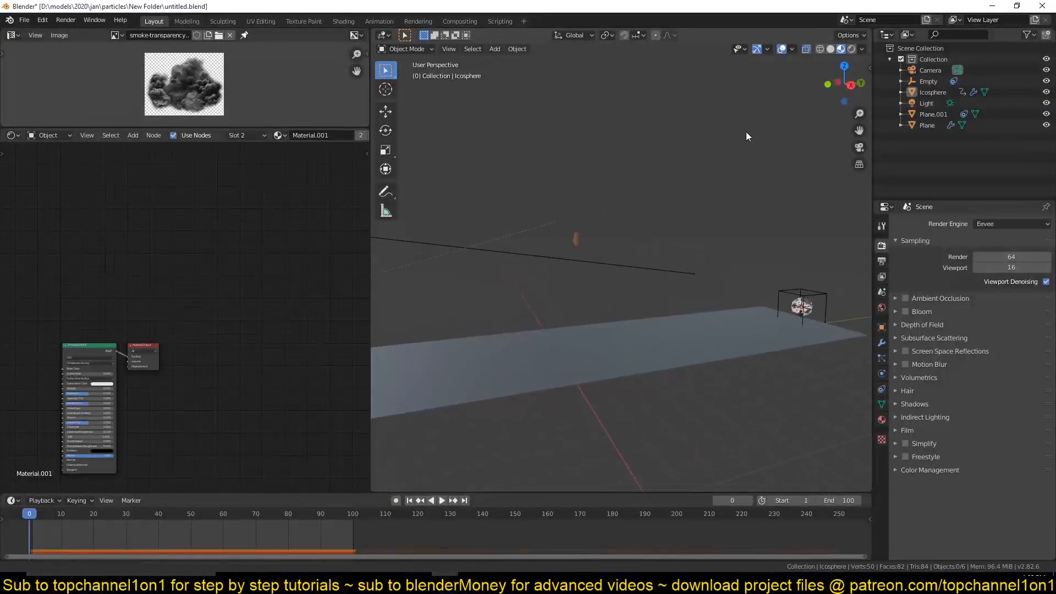
pyautogui.click(440, 501)
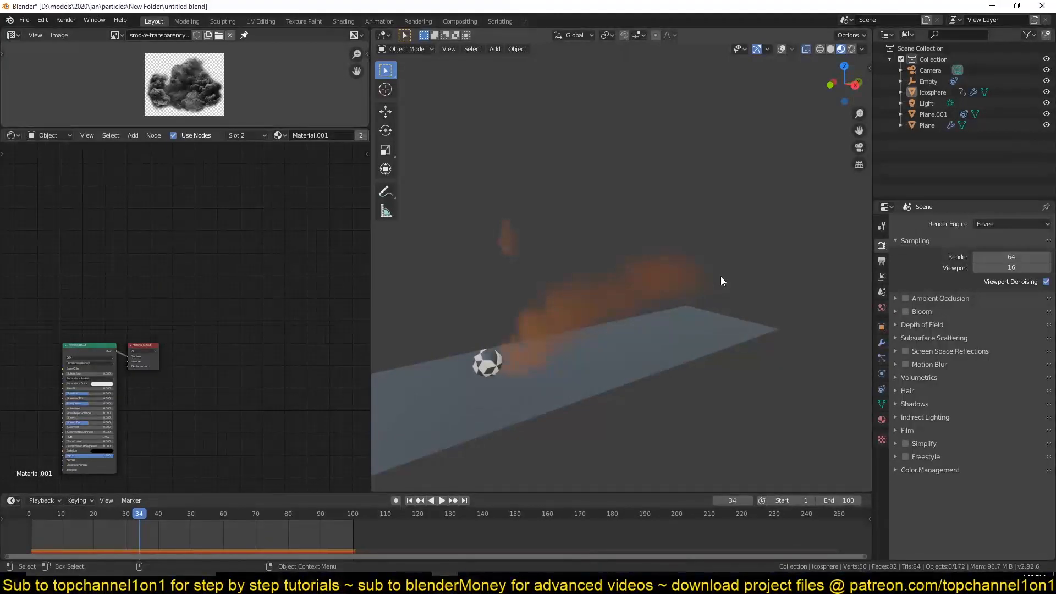
pyautogui.click(440, 500)
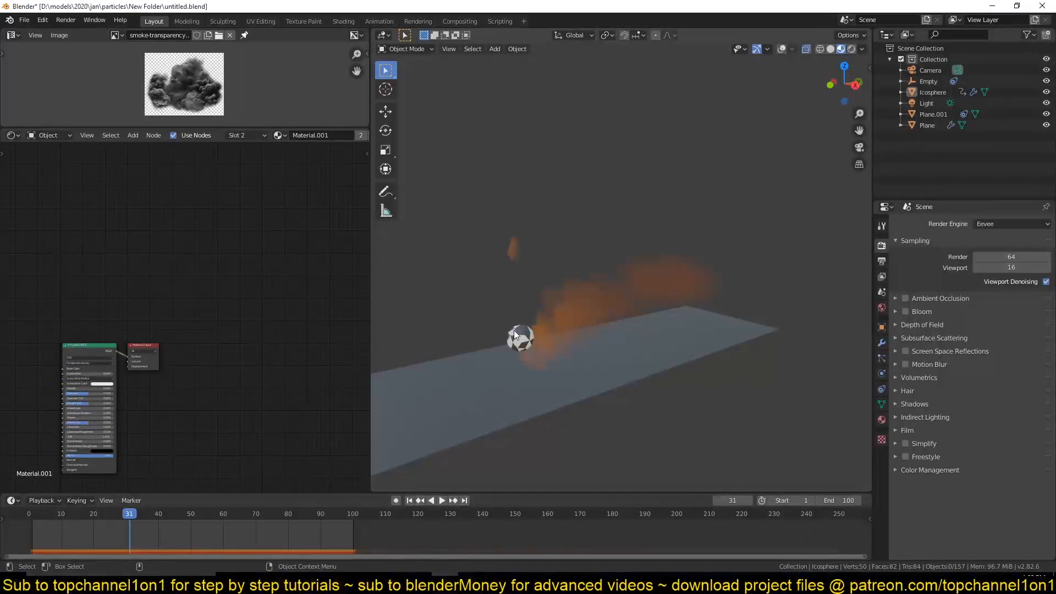
pyautogui.click(440, 500)
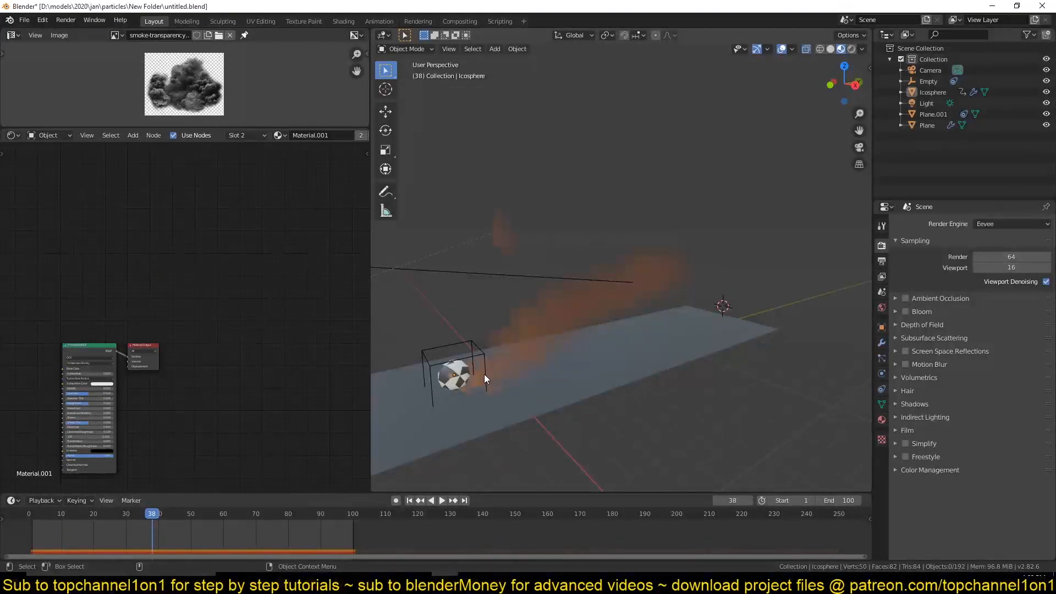
pyautogui.click(881, 358)
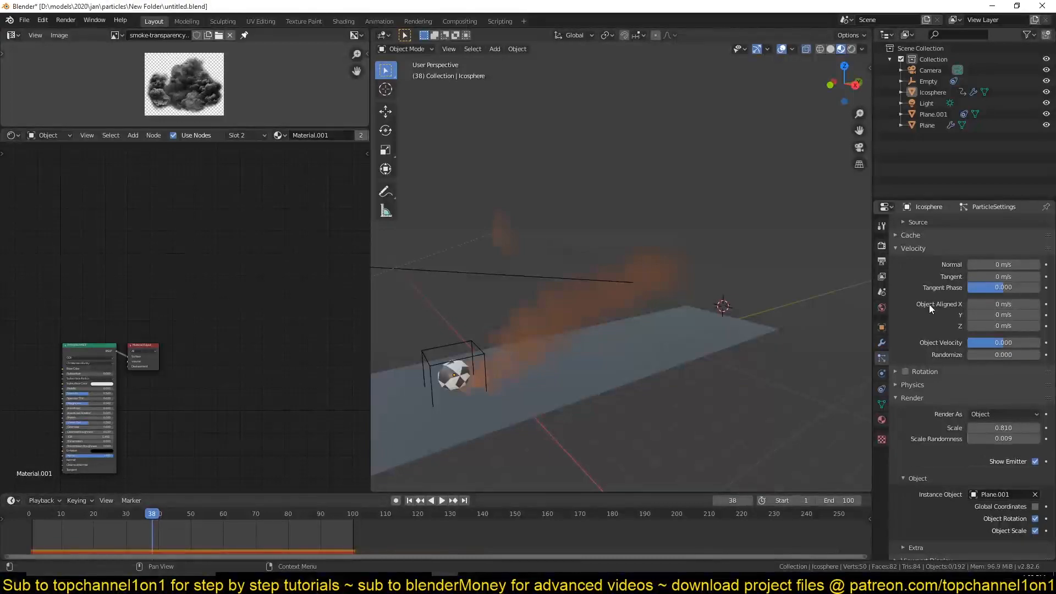
# Step: Review the emitter's Render and Field Weights (gravity -0.2) and replay the trail with the sprite planes outlined
pyautogui.scroll(-3)
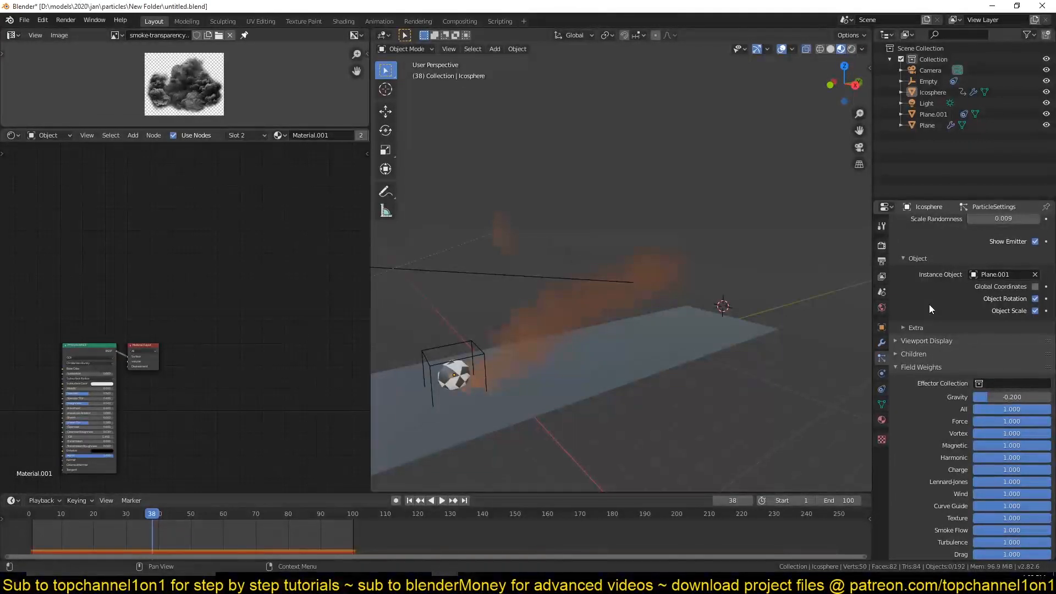
pyautogui.scroll(3)
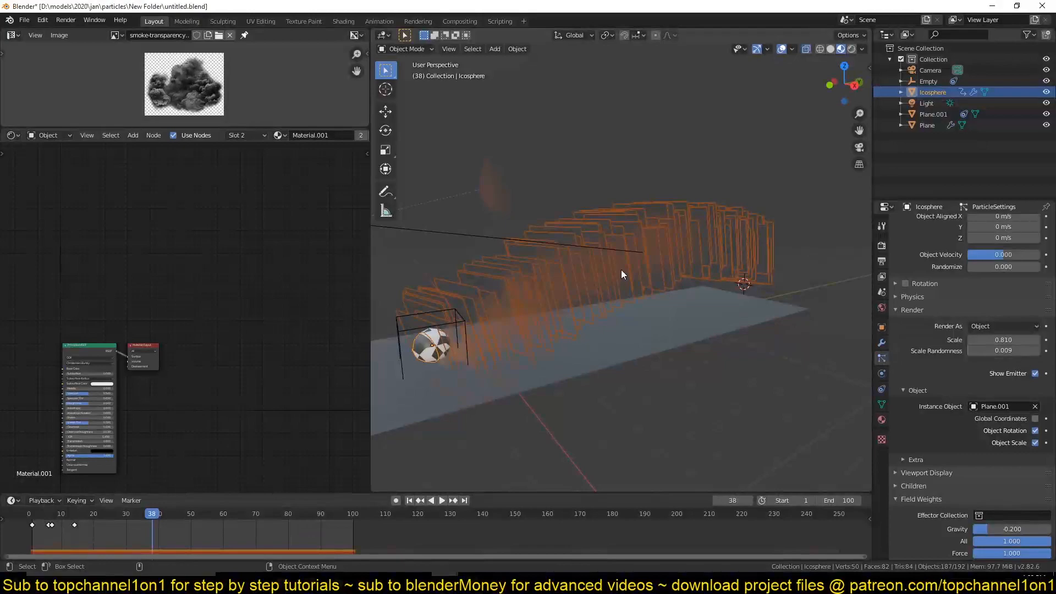
pyautogui.click(733, 268)
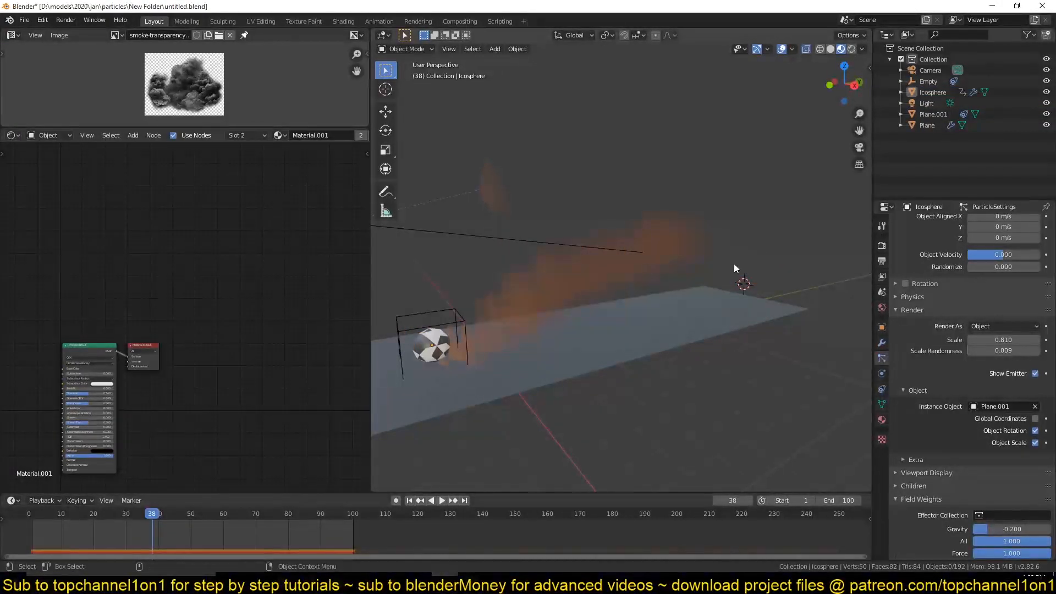
pyautogui.click(440, 499)
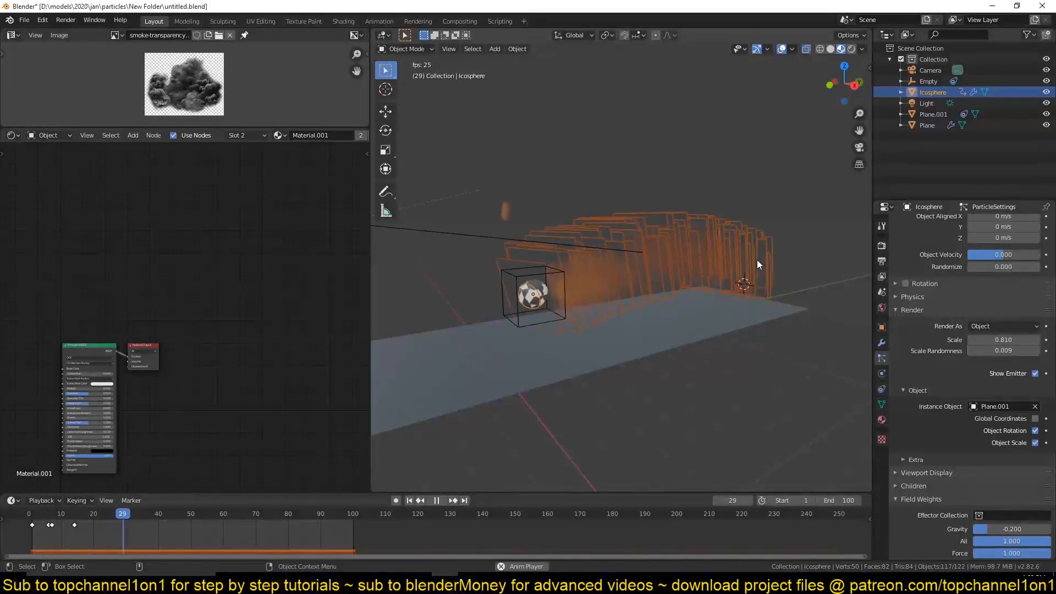
pyautogui.click(442, 499)
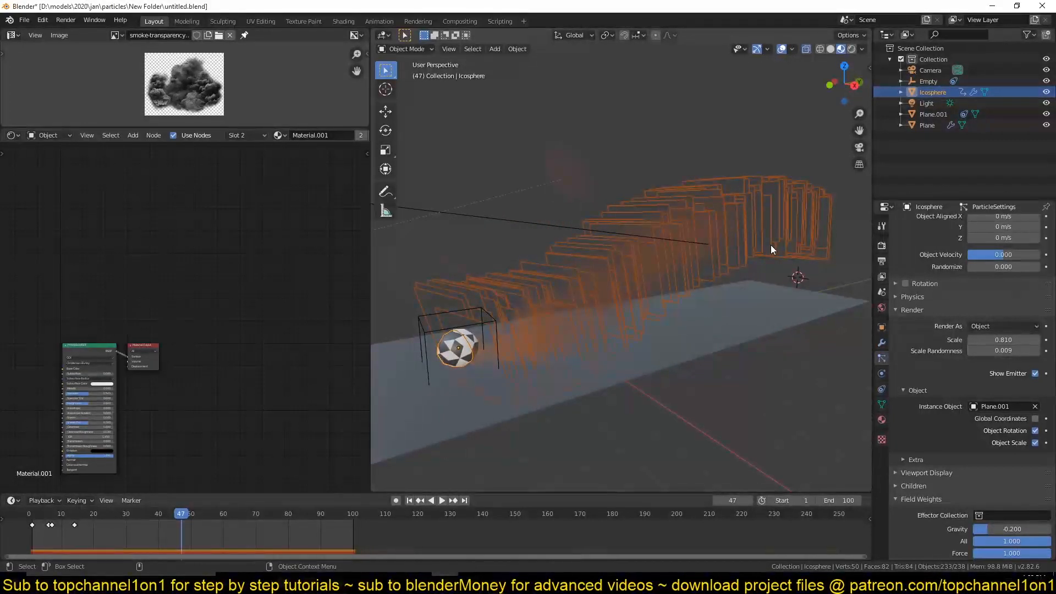
pyautogui.click(440, 499)
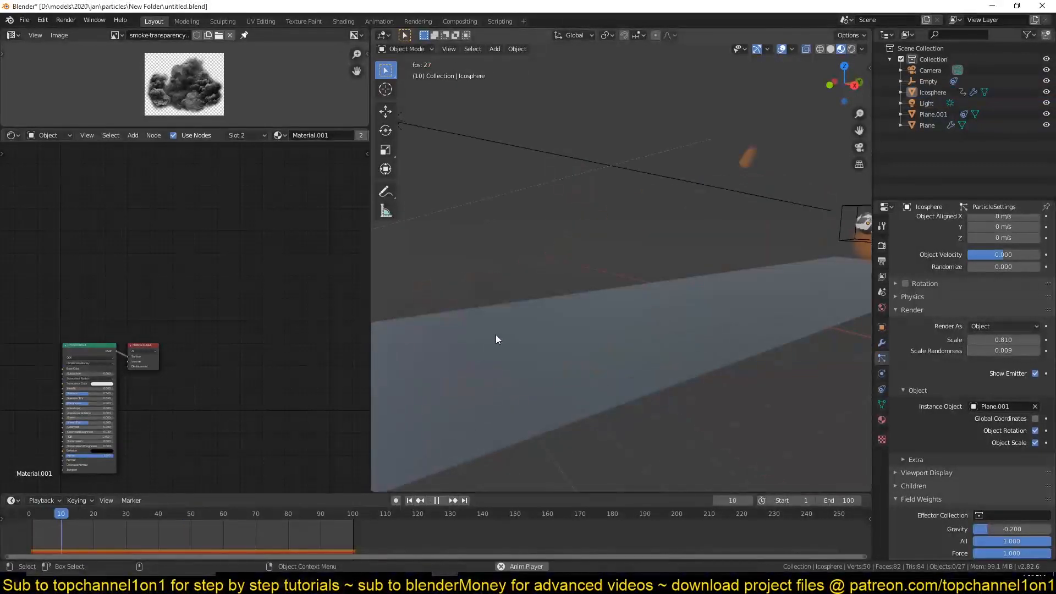
pyautogui.click(437, 499)
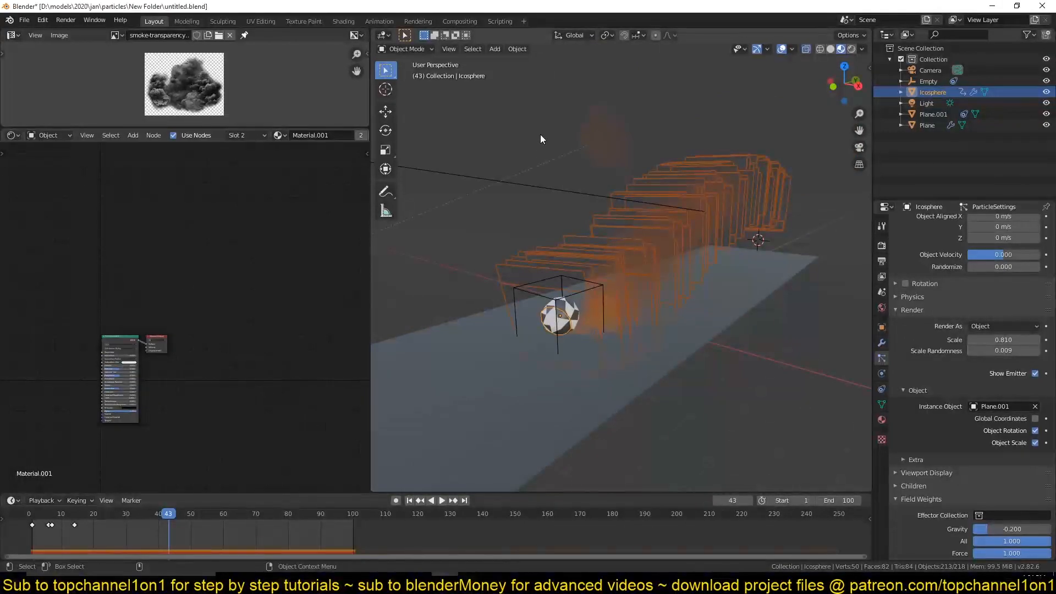
# Step: Select Plane.001 to show its Material.004 nodes and Track To Camera constraint, replaying the trail
pyautogui.click(934, 114)
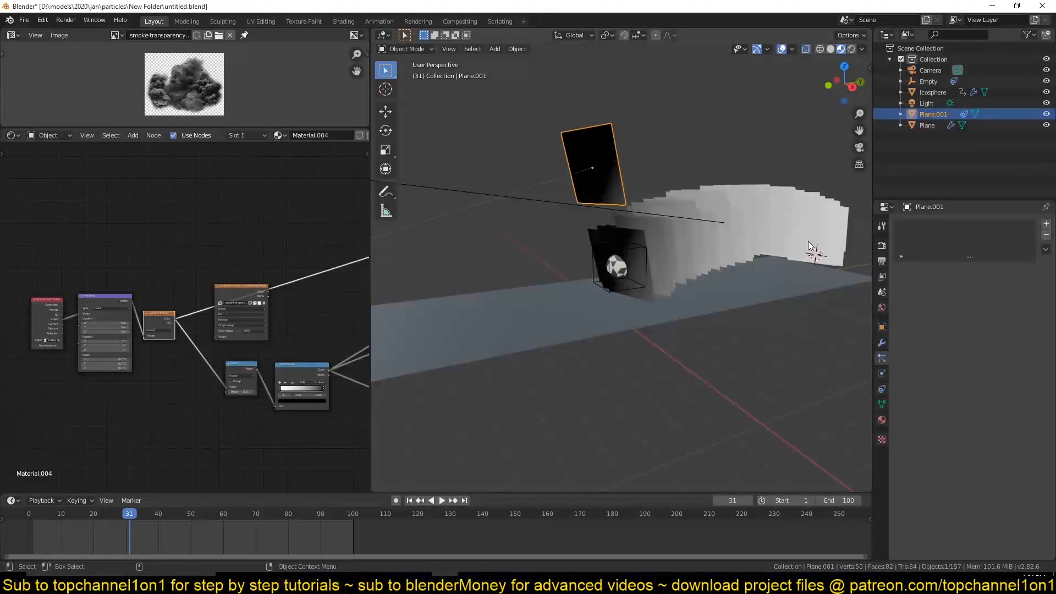
pyautogui.moveTo(679, 257)
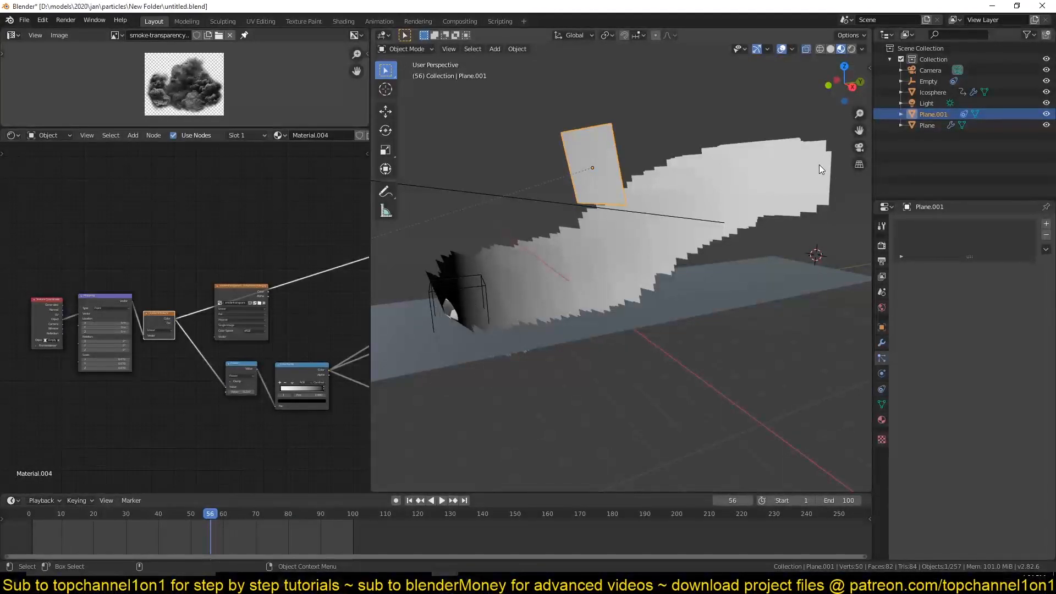
pyautogui.click(440, 499)
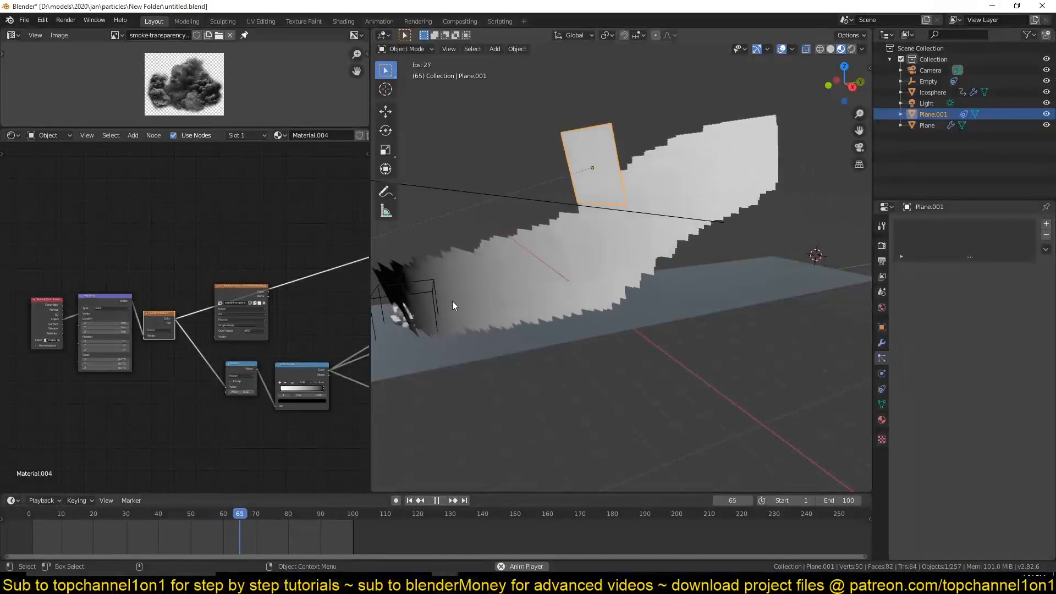
pyautogui.click(56, 514)
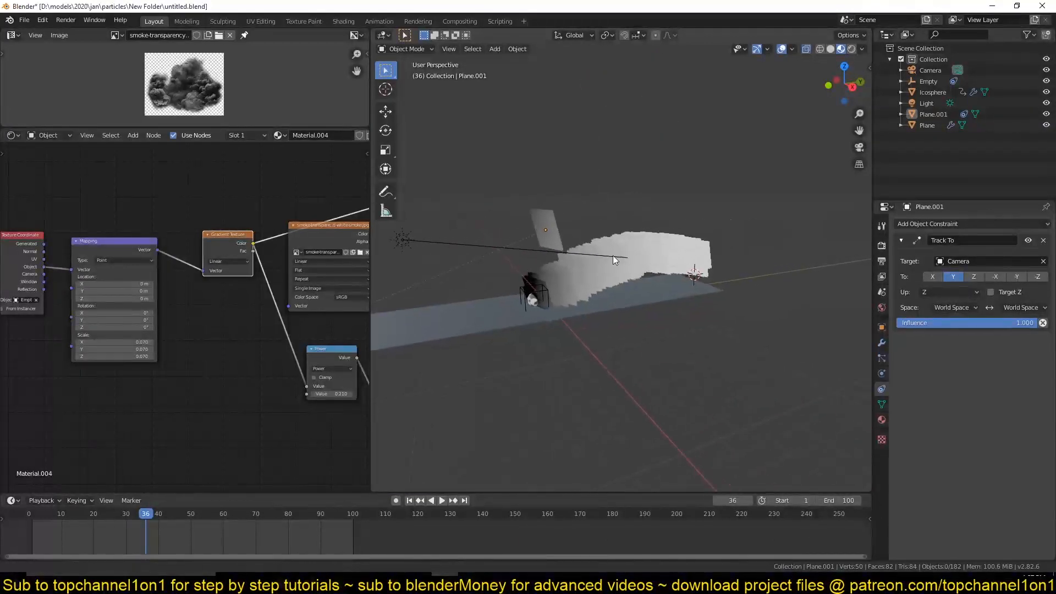
# Step: Select the Empty to reveal its Child Of constraint targeting the icosphere
pyautogui.click(408, 500)
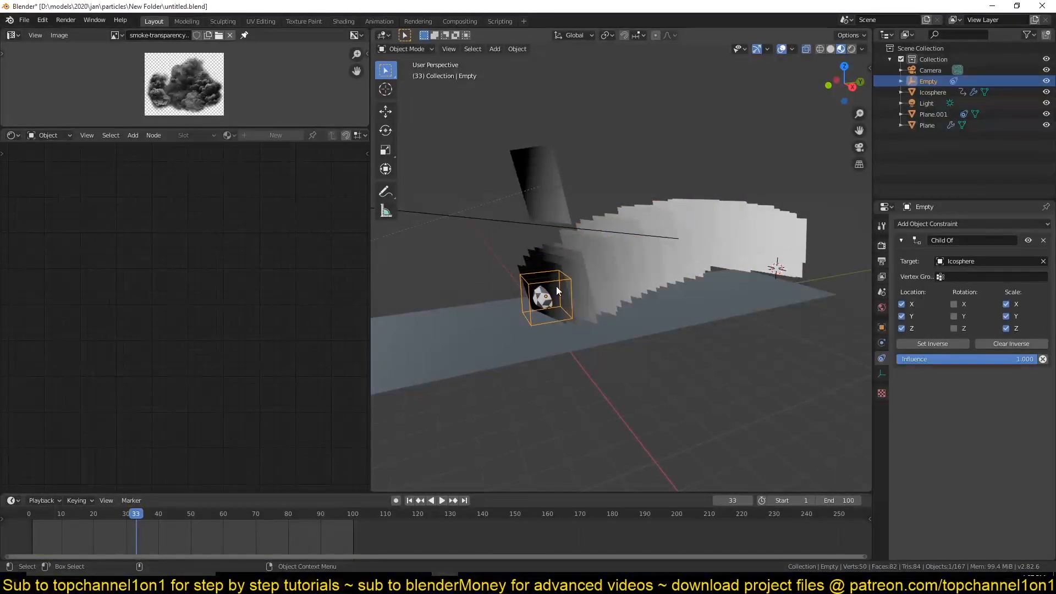
# Step: Play back the twisting trail and select the Empty attached to the icosphere
pyautogui.click(440, 500)
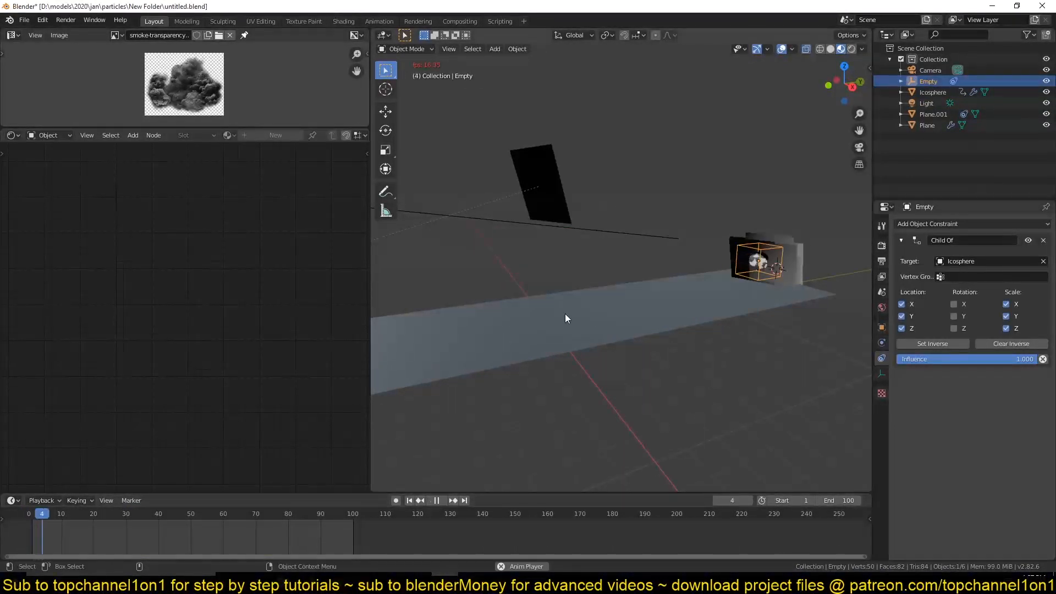
pyautogui.click(441, 500)
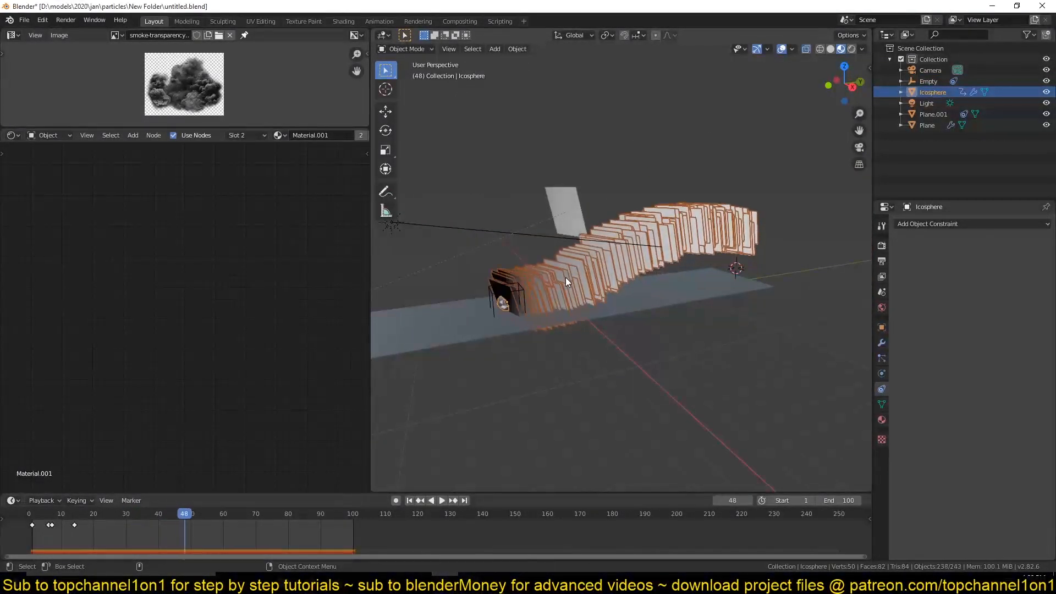
pyautogui.click(440, 500)
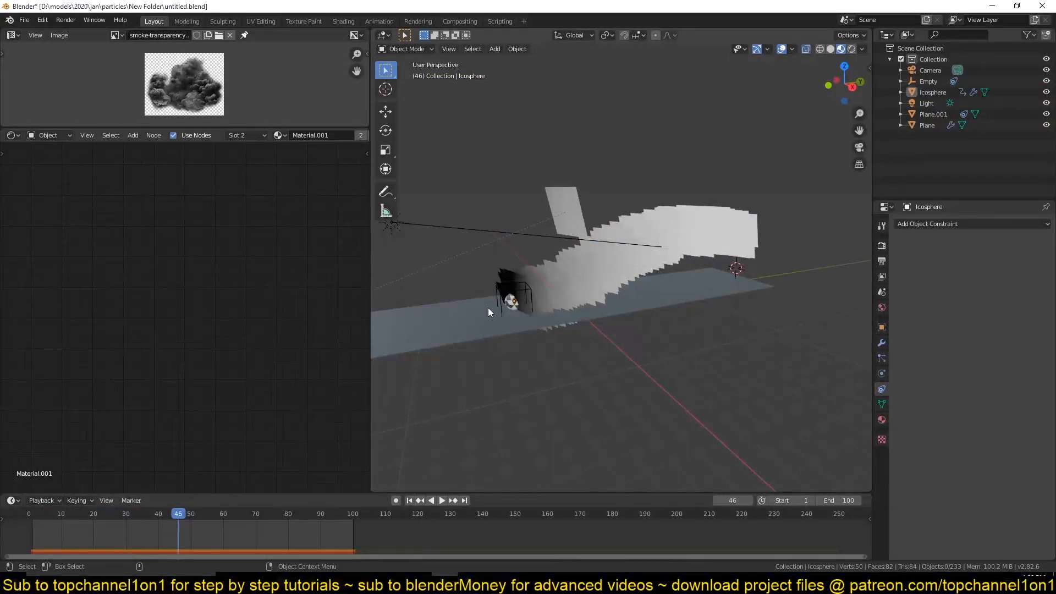
pyautogui.click(440, 500)
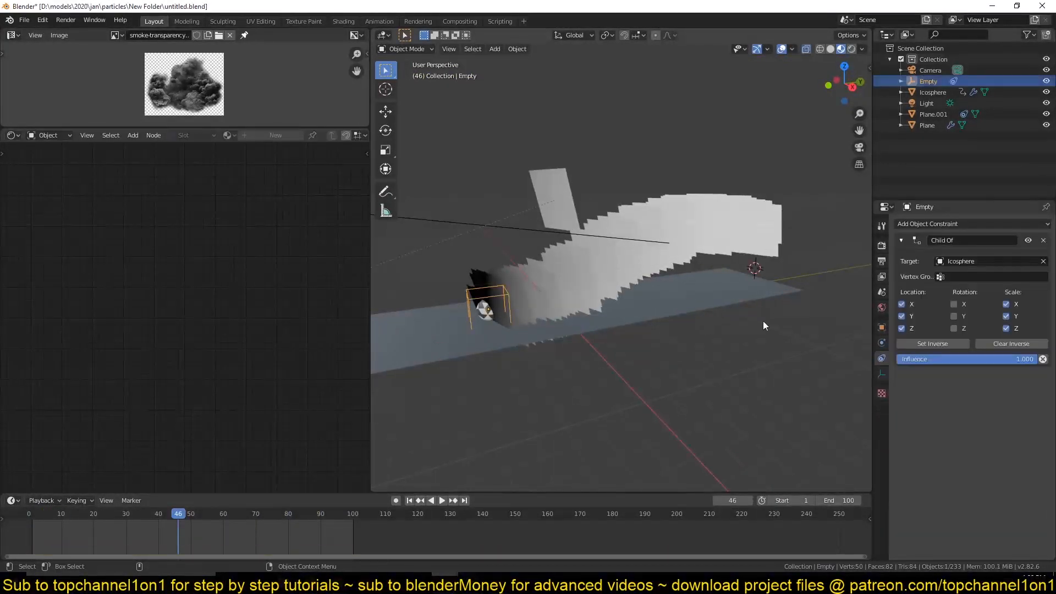
pyautogui.moveTo(965, 241)
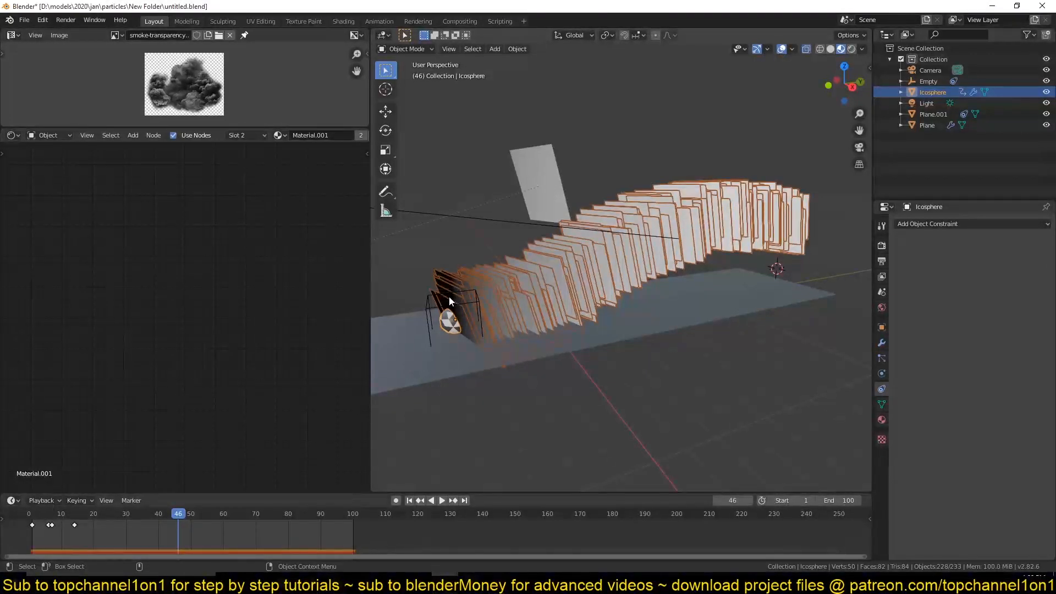
pyautogui.click(929, 80)
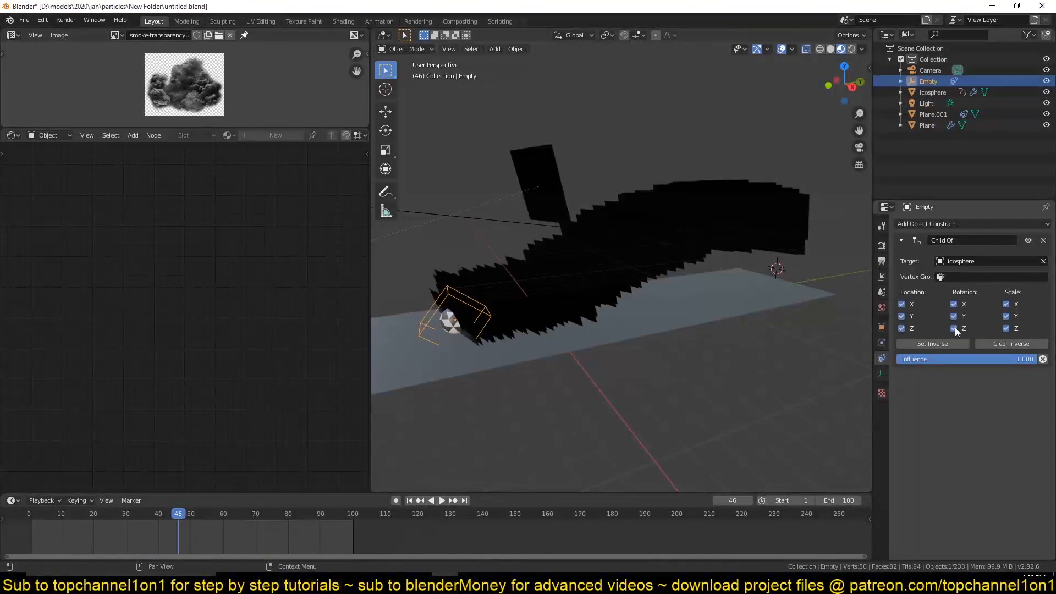
# Step: Disable Rotation X, Y and Z in the Empty's Child Of constraint, replay, and reselect the icosphere
pyautogui.click(440, 499)
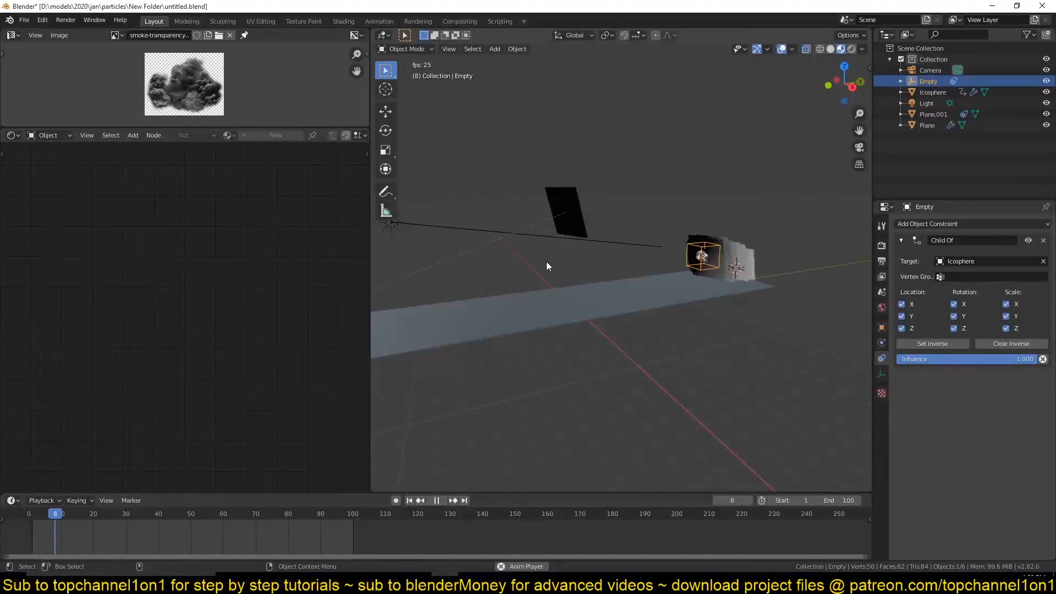
pyautogui.click(436, 499)
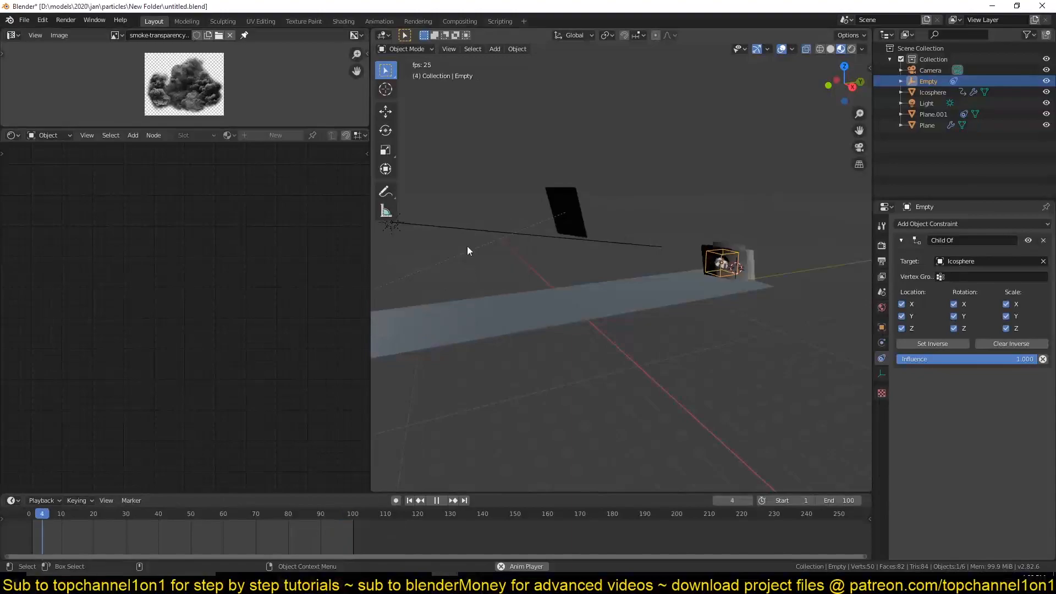
pyautogui.click(435, 499)
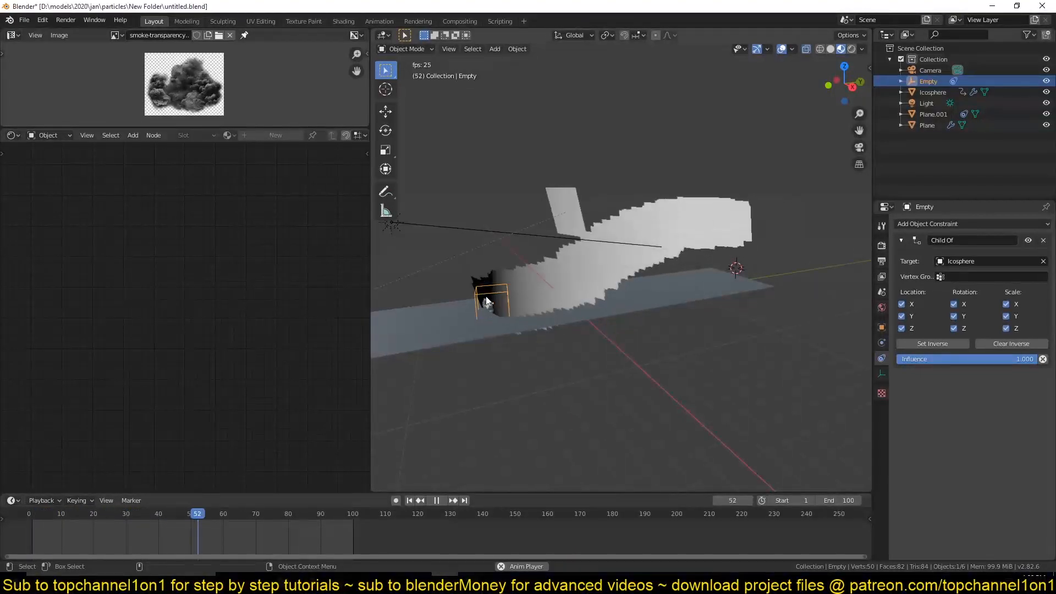
pyautogui.click(440, 500)
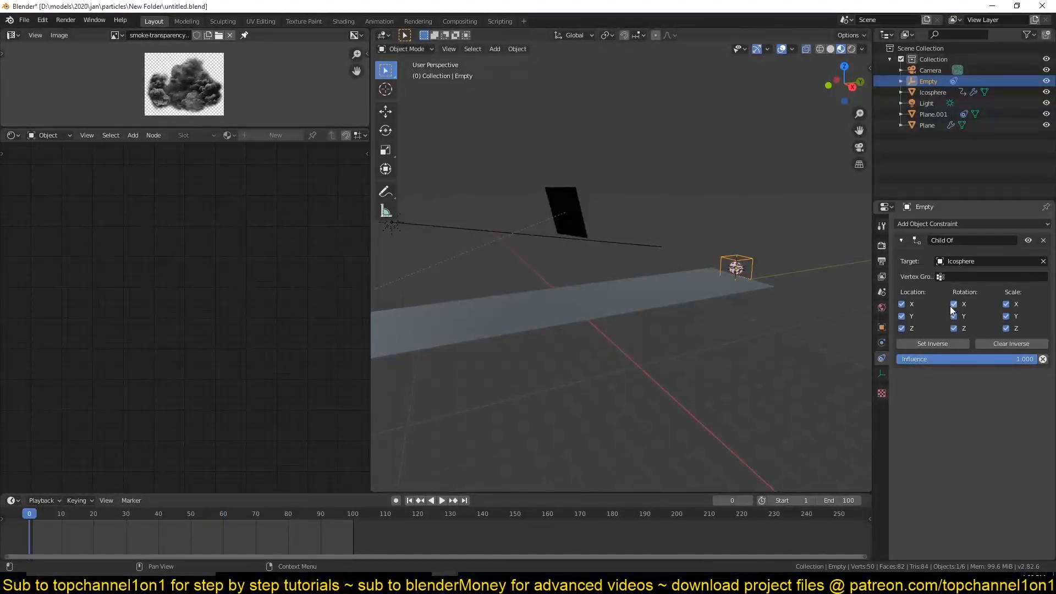
pyautogui.click(954, 304)
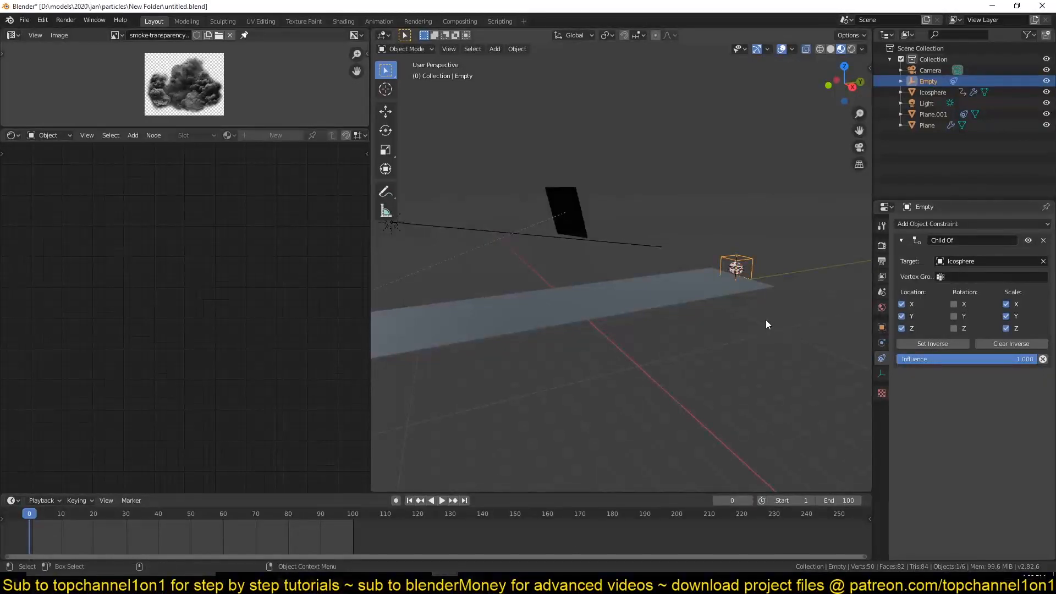
pyautogui.click(440, 499)
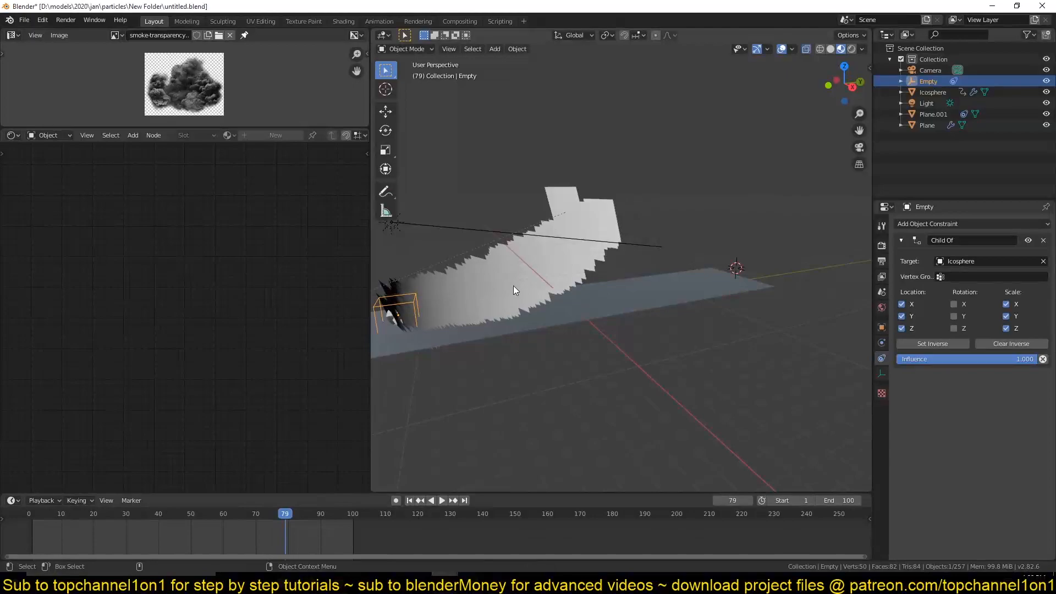
pyautogui.click(934, 92)
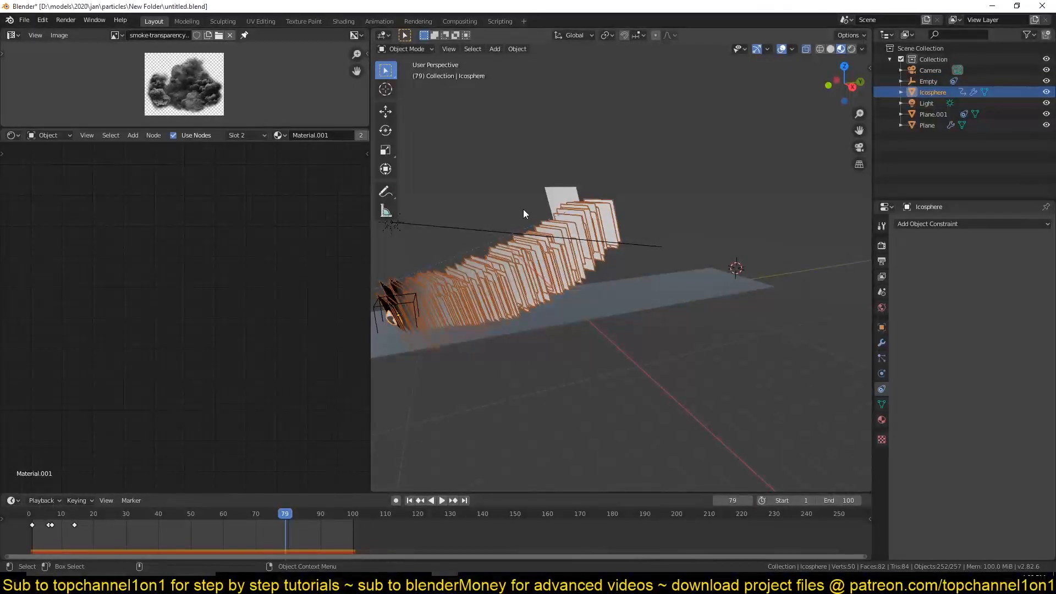
# Step: Replay and scrub the smoke trail in Material Preview, then reselect Plane.001
pyautogui.click(933, 114)
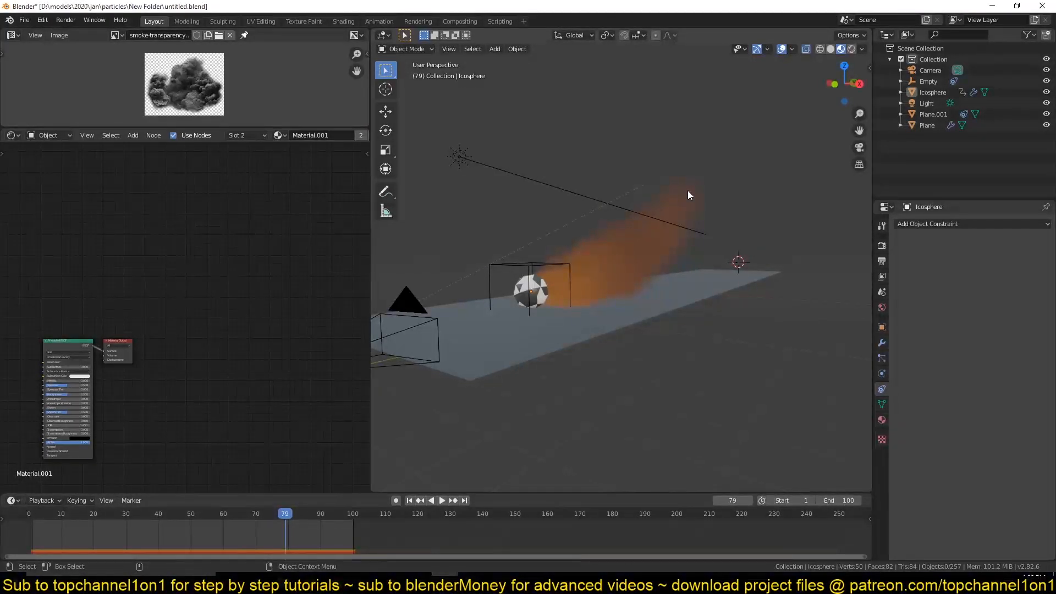
pyautogui.click(440, 499)
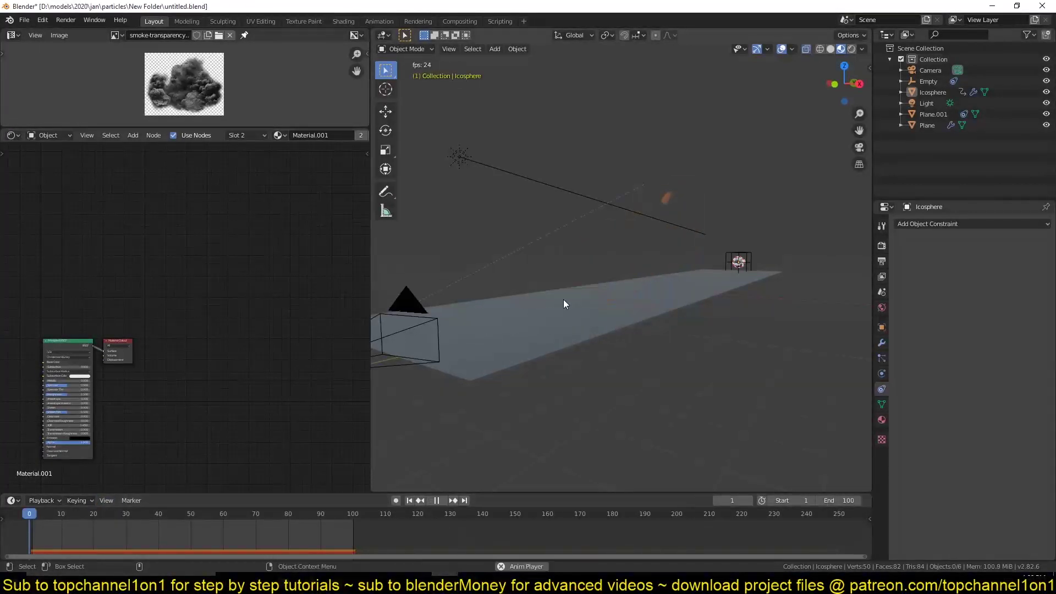
pyautogui.click(441, 501)
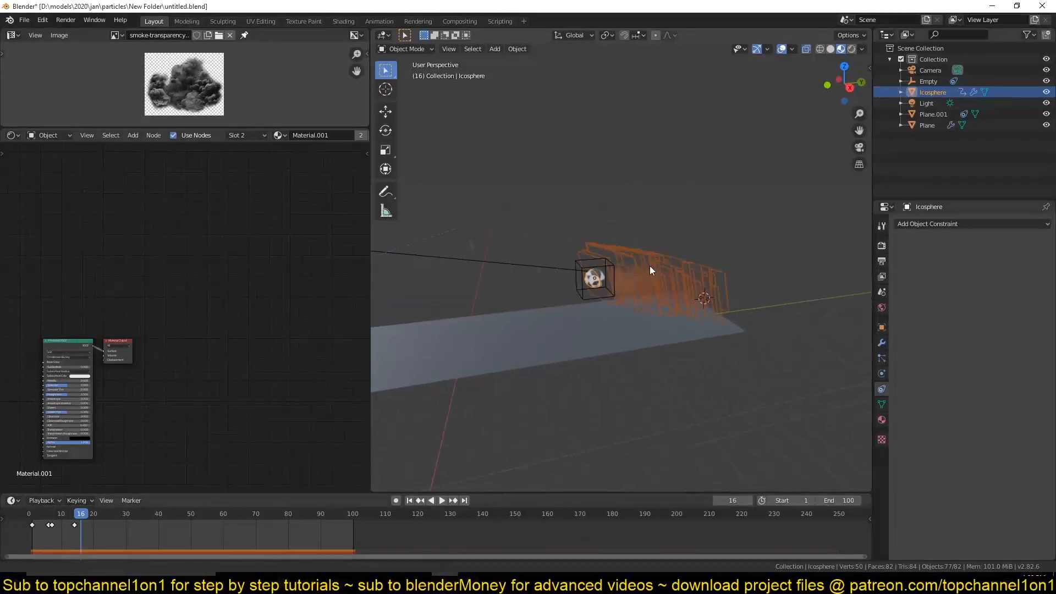
pyautogui.click(441, 500)
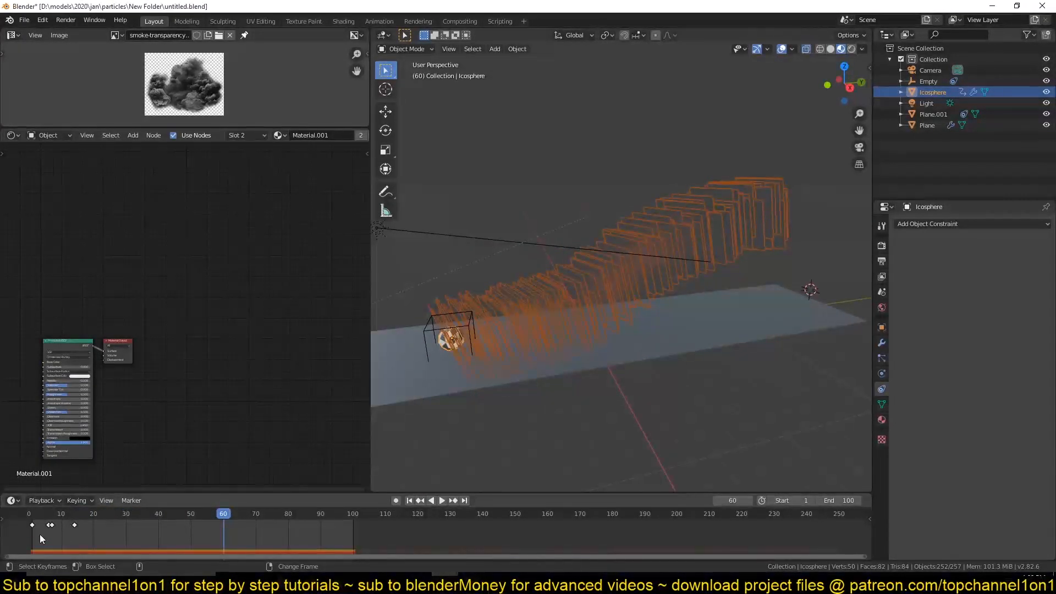
pyautogui.click(93, 514)
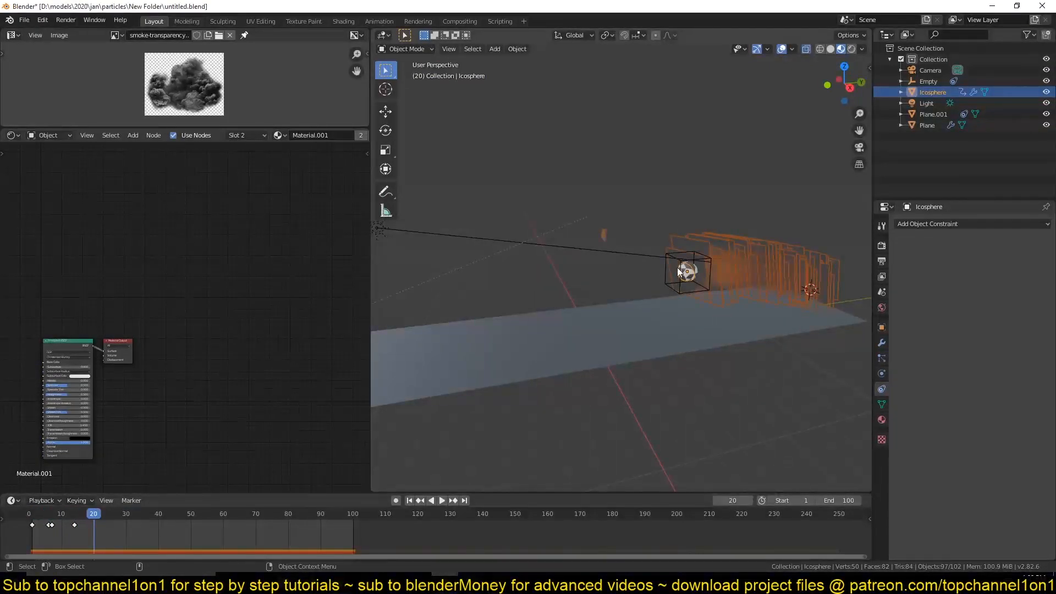
pyautogui.click(440, 500)
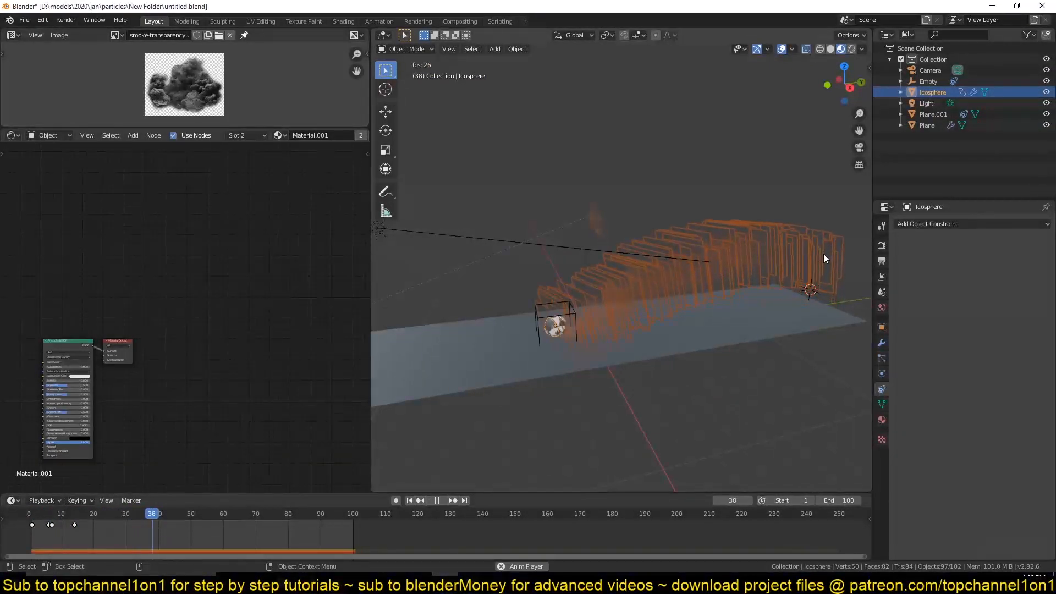
pyautogui.click(440, 500)
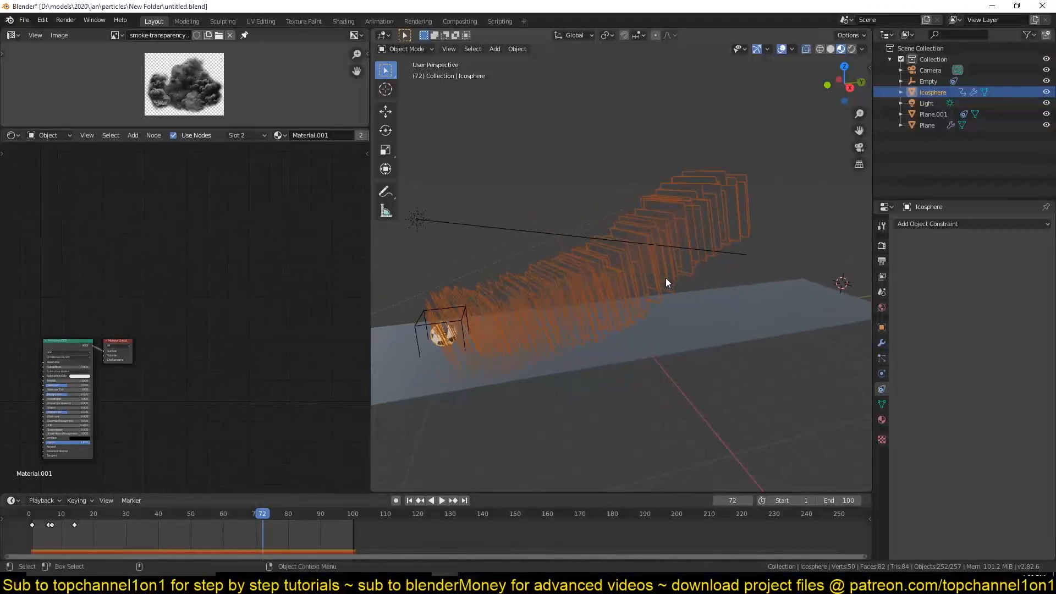
pyautogui.click(441, 501)
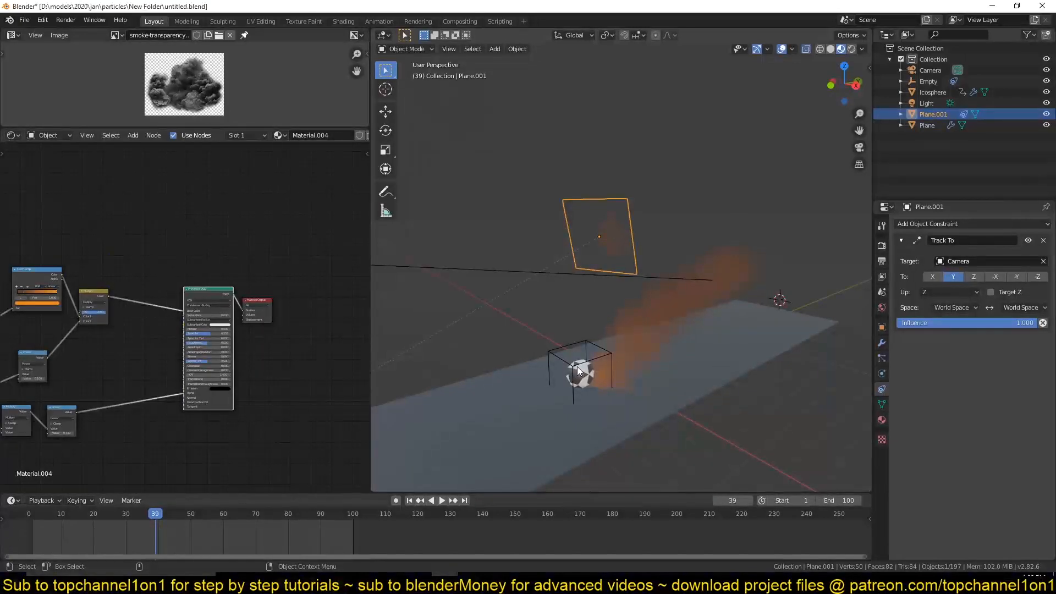
# Step: Preview the black-to-white distance gradient on the sprites and inspect the Map Range node remapping it
pyautogui.click(932, 91)
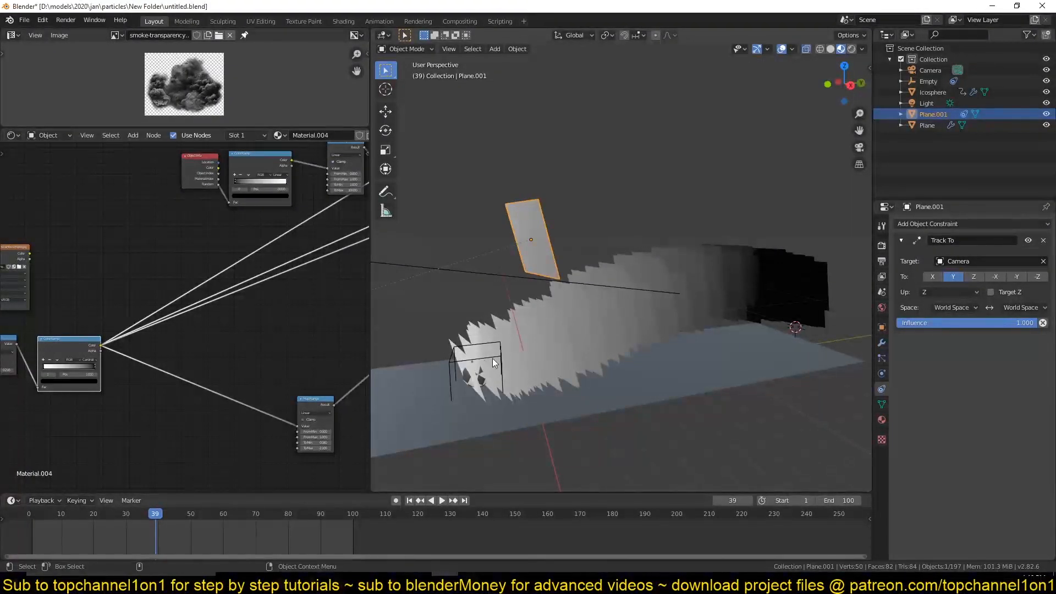
pyautogui.moveTo(427, 373)
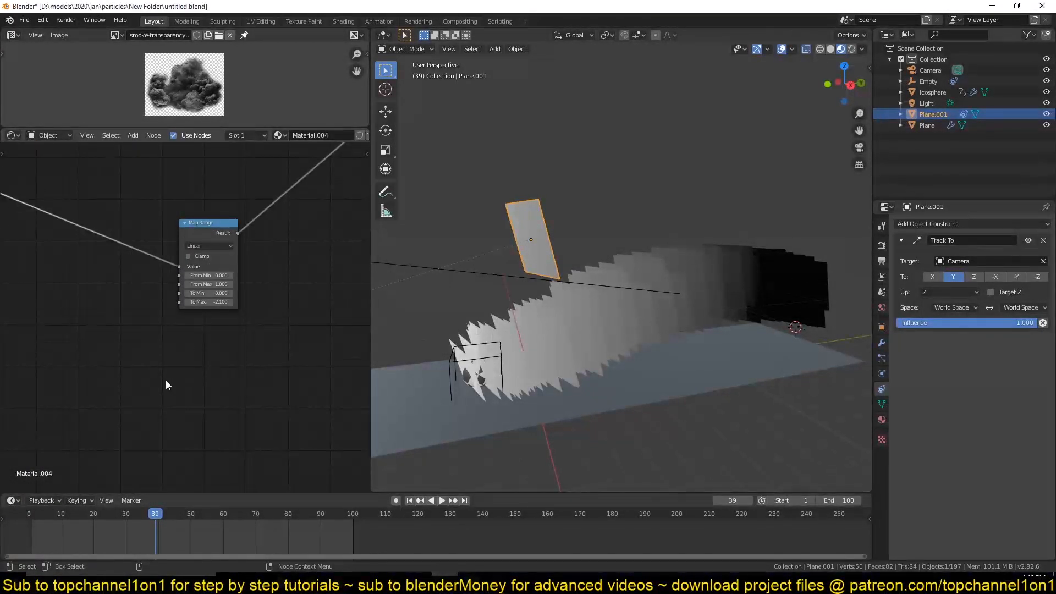
pyautogui.click(114, 461)
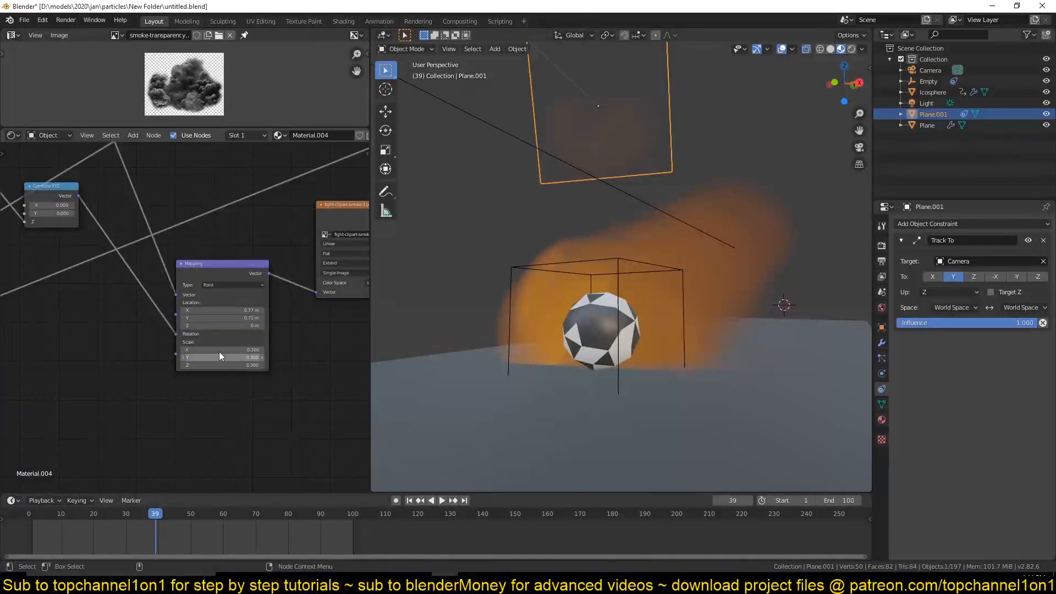
pyautogui.moveTo(606, 288)
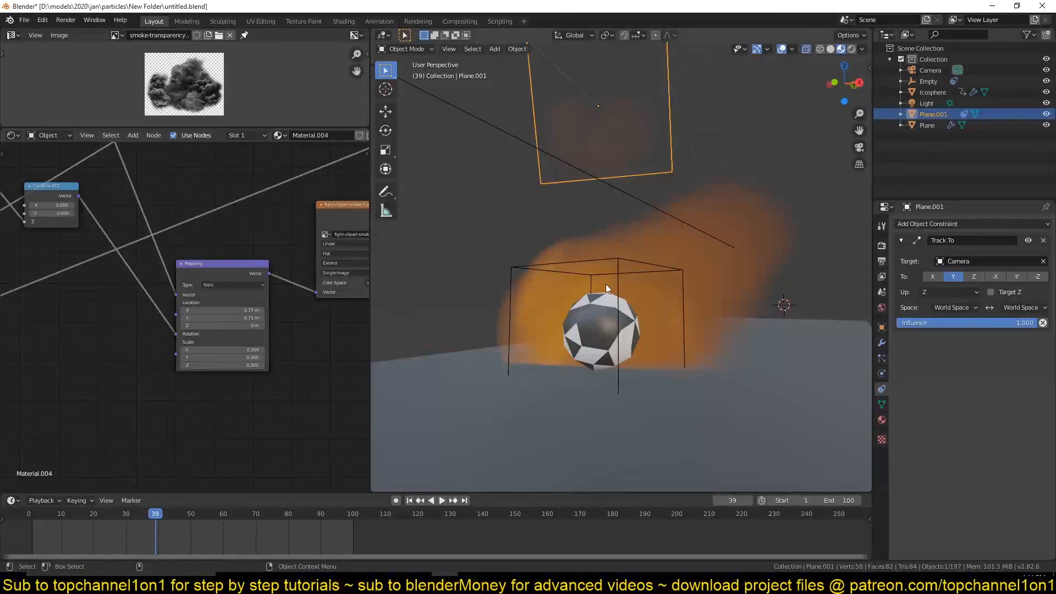
pyautogui.moveTo(663, 308)
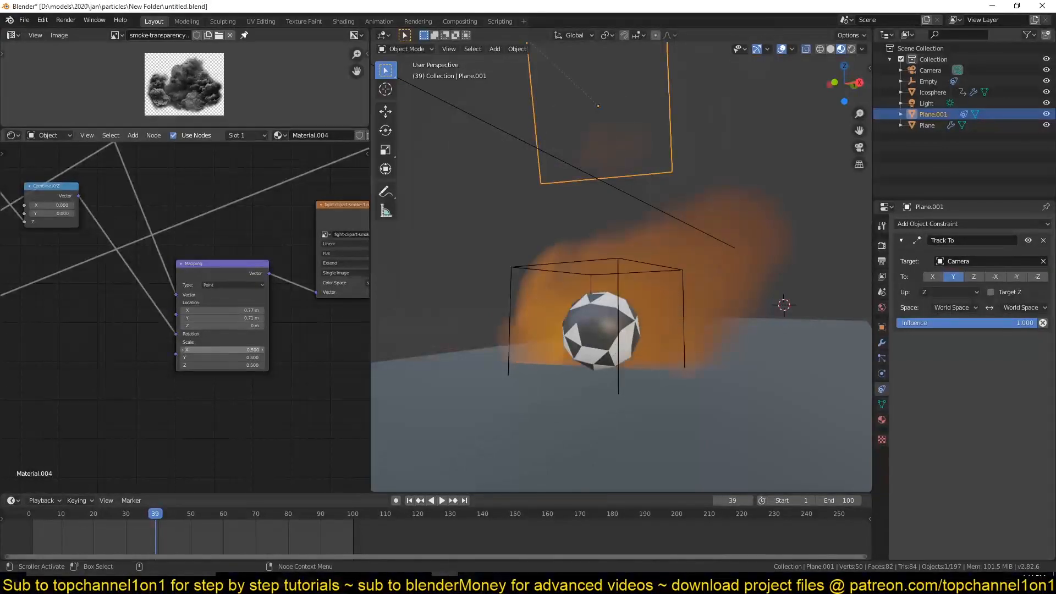
# Step: Set the smoke texture's Mapping node scale to 0.5 on X, Y and Z
pyautogui.click(253, 349)
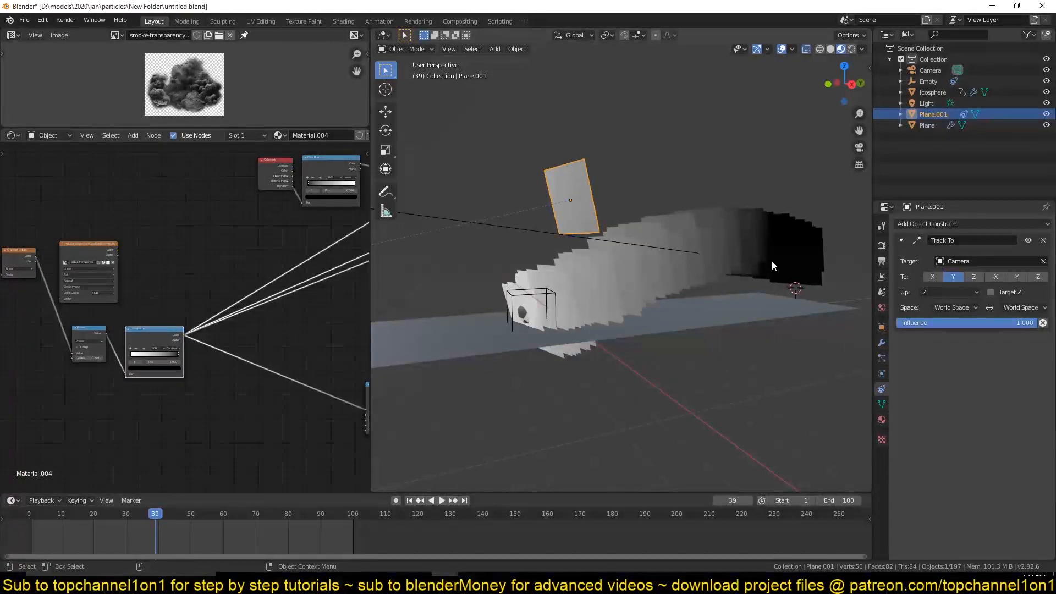
pyautogui.moveTo(649, 279)
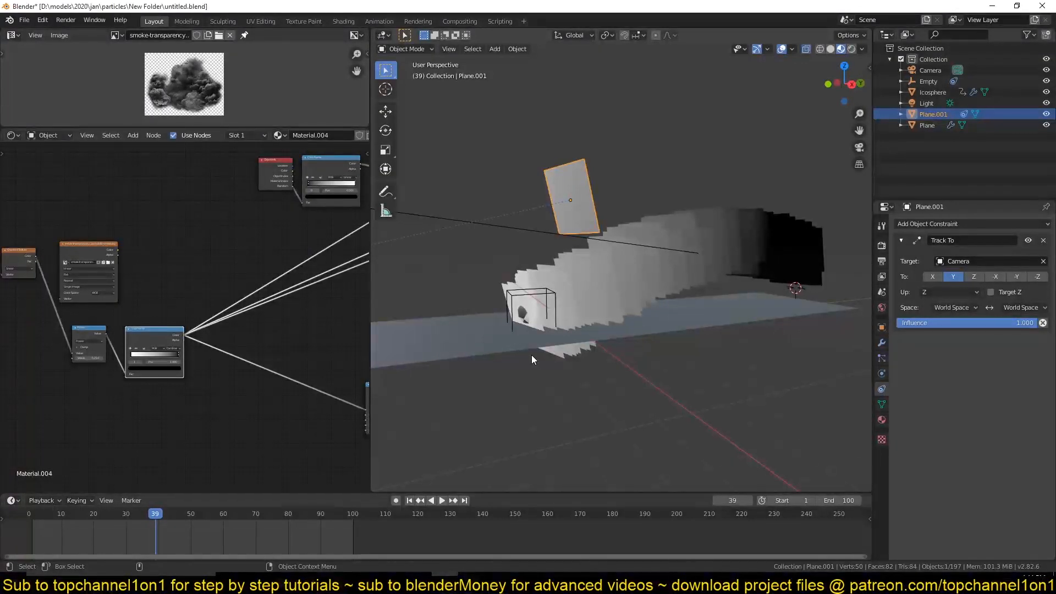
pyautogui.moveTo(394, 361)
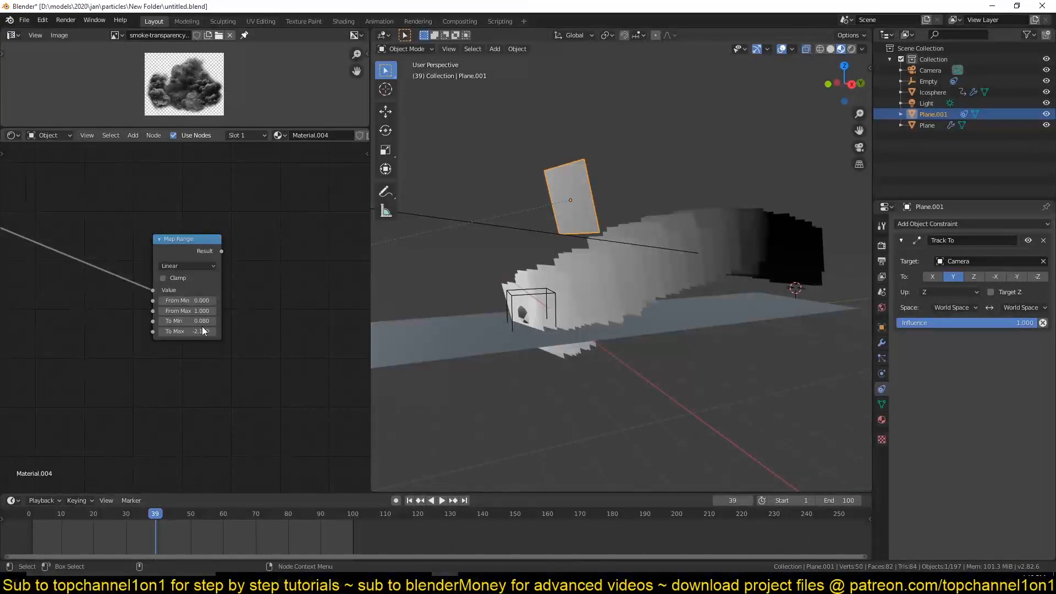
pyautogui.moveTo(187, 331)
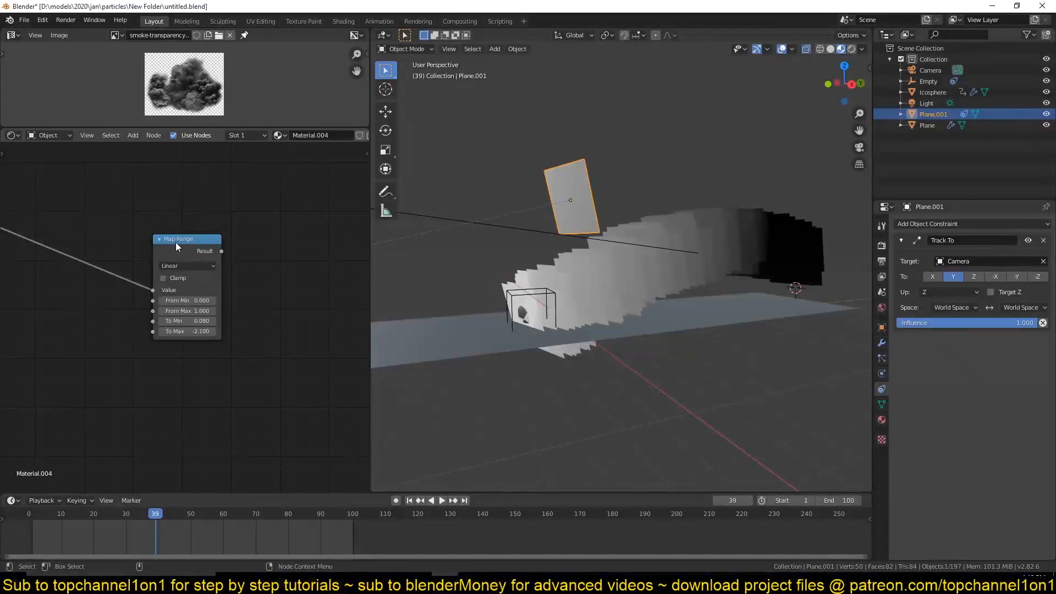
pyautogui.moveTo(209, 253)
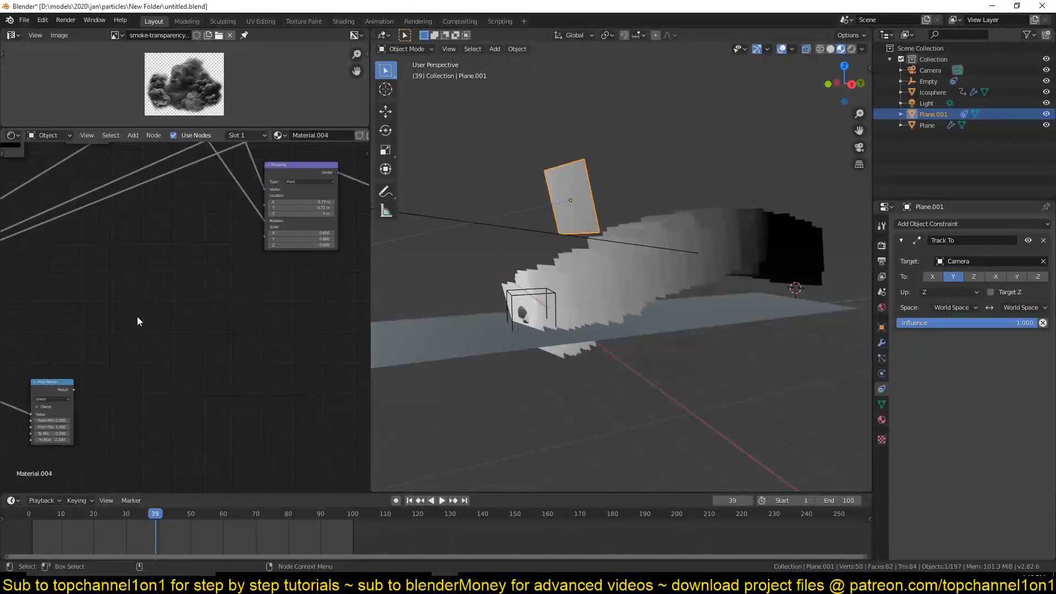
# Step: Place the Map Range node beside the distance-gradient nodes in the shader tree
pyautogui.moveTo(51, 381); pyautogui.dragTo(80, 316)
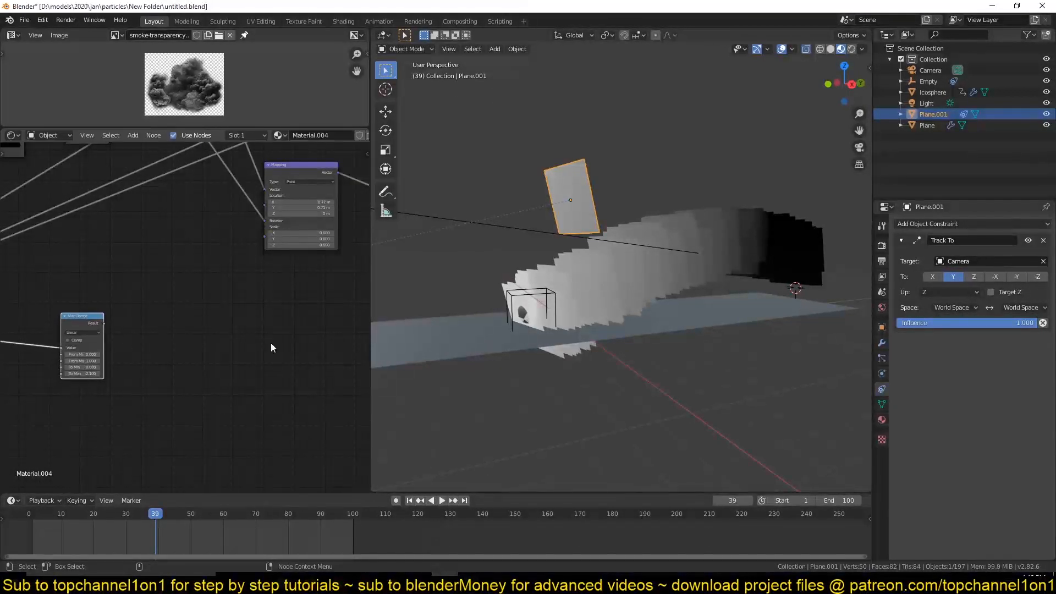
pyautogui.moveTo(80, 316); pyautogui.dragTo(189, 278)
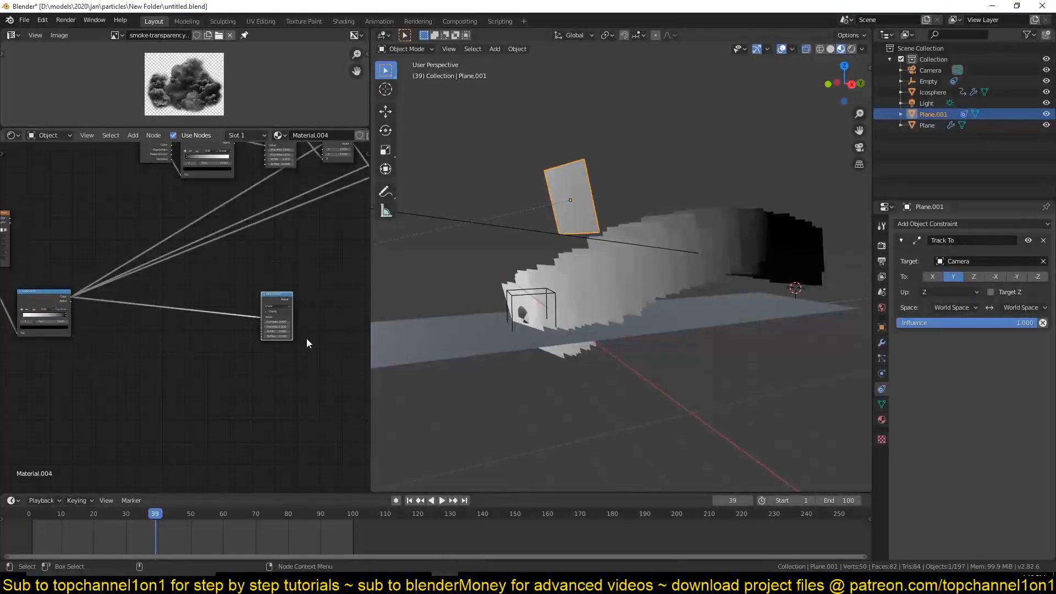
pyautogui.moveTo(746, 251)
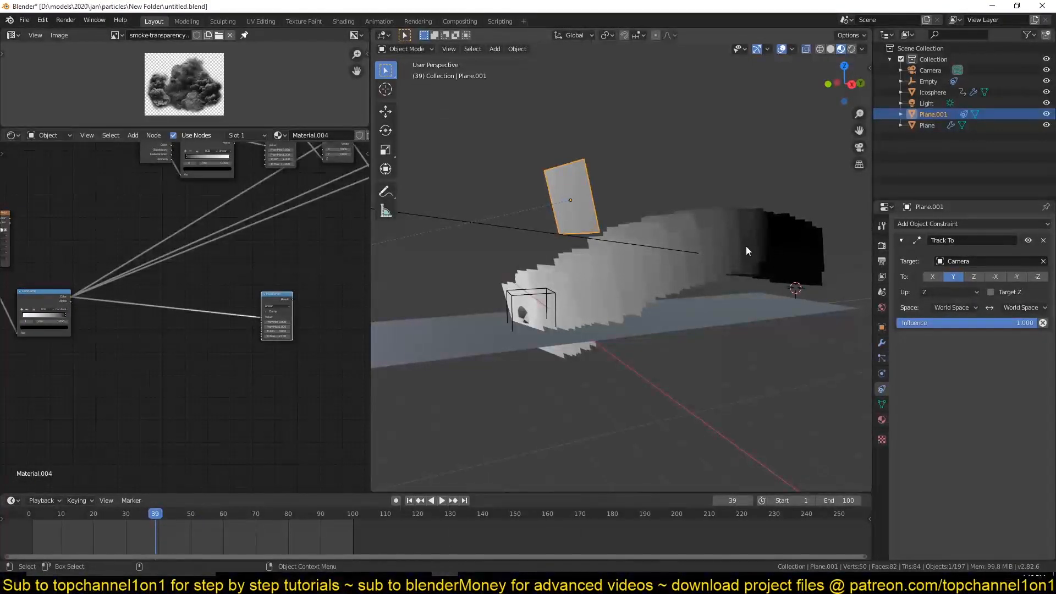
# Step: Play and pause the animation to check the sprites keep facing the camera
pyautogui.click(441, 499)
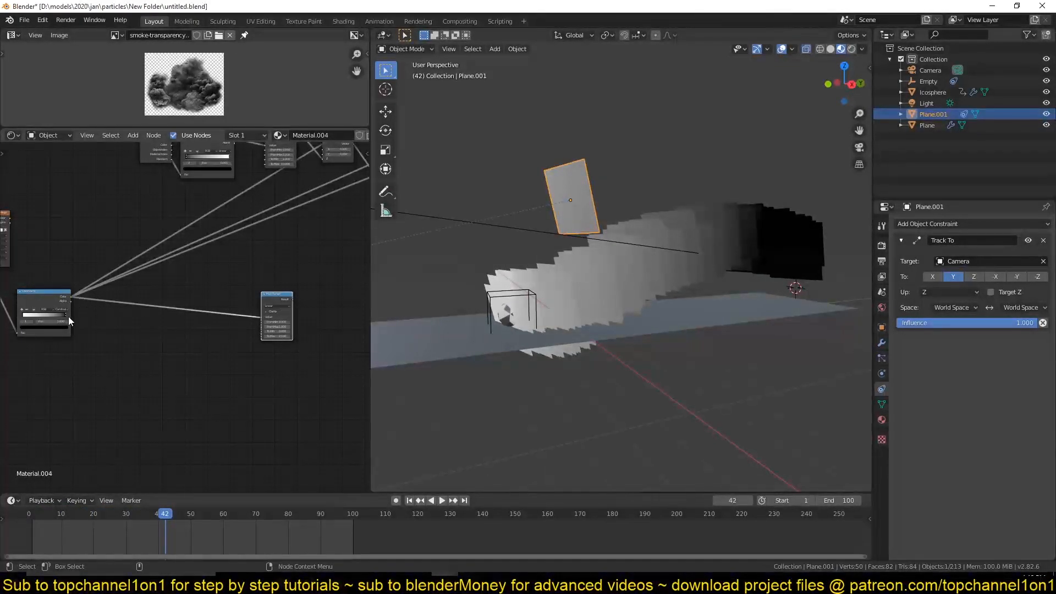
pyautogui.moveTo(194, 362)
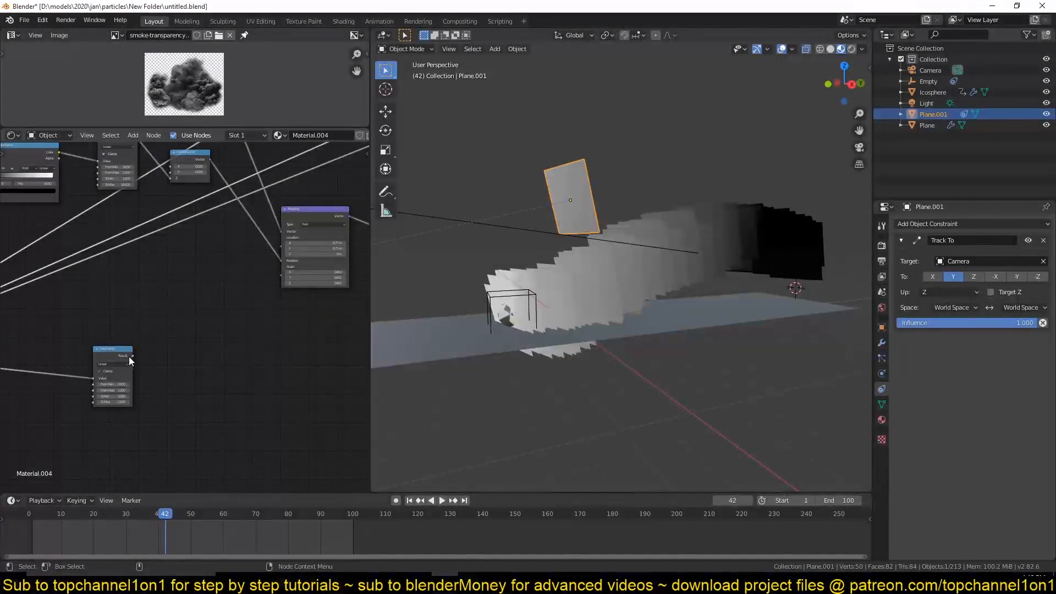
pyautogui.moveTo(286, 283)
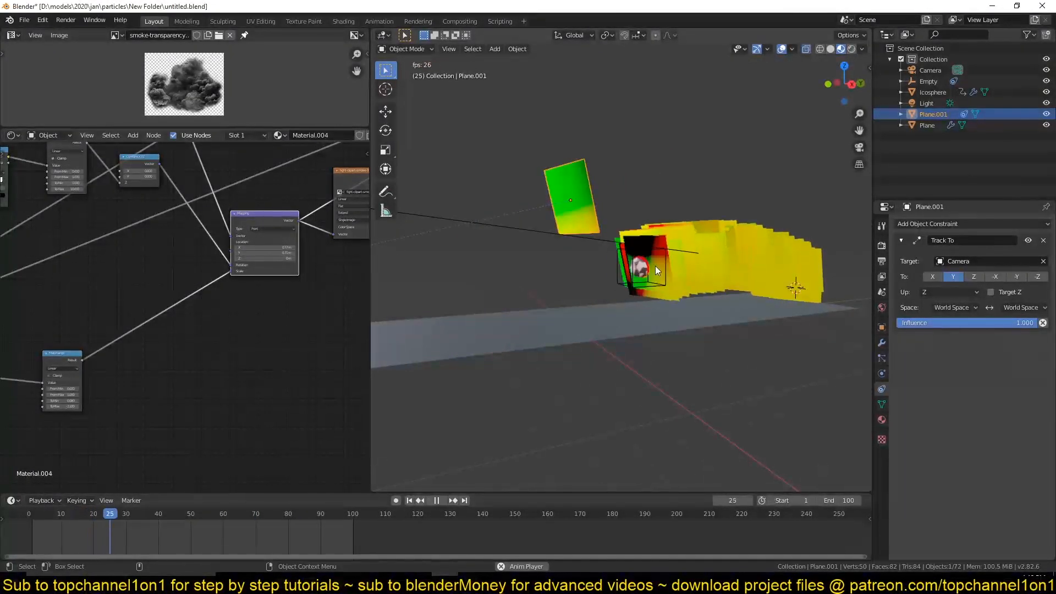
pyautogui.click(437, 500)
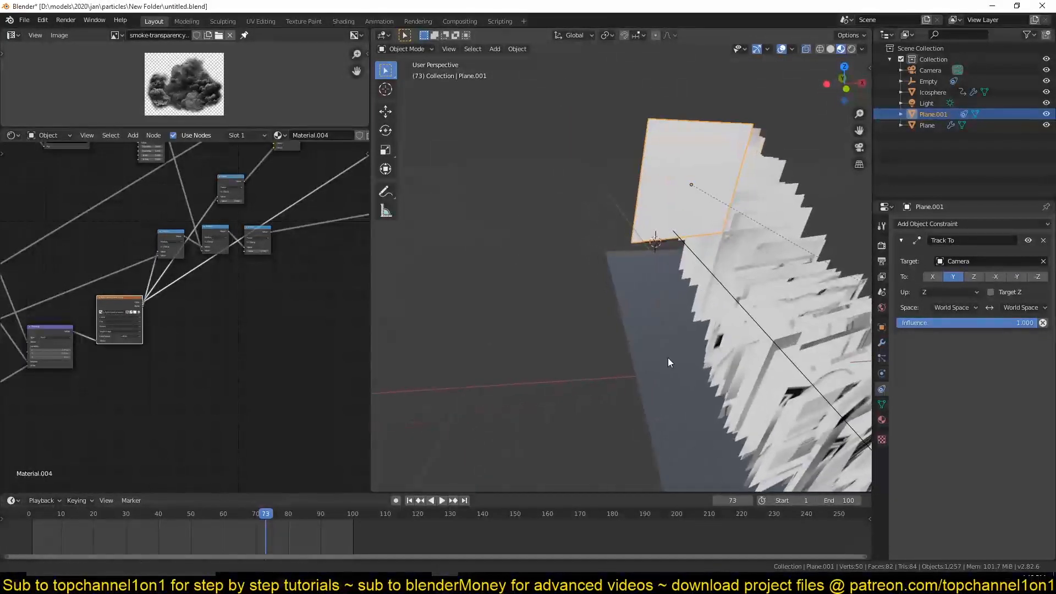
pyautogui.click(440, 499)
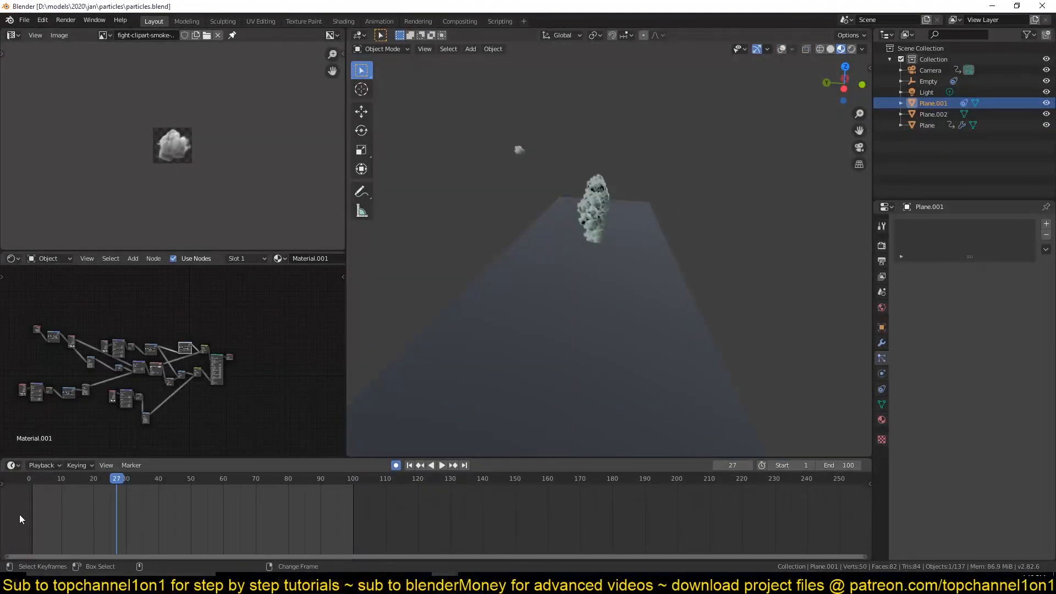
# Step: Play and stop the animation to preview the 0–3.4 remapped sprite growth
pyautogui.click(442, 465)
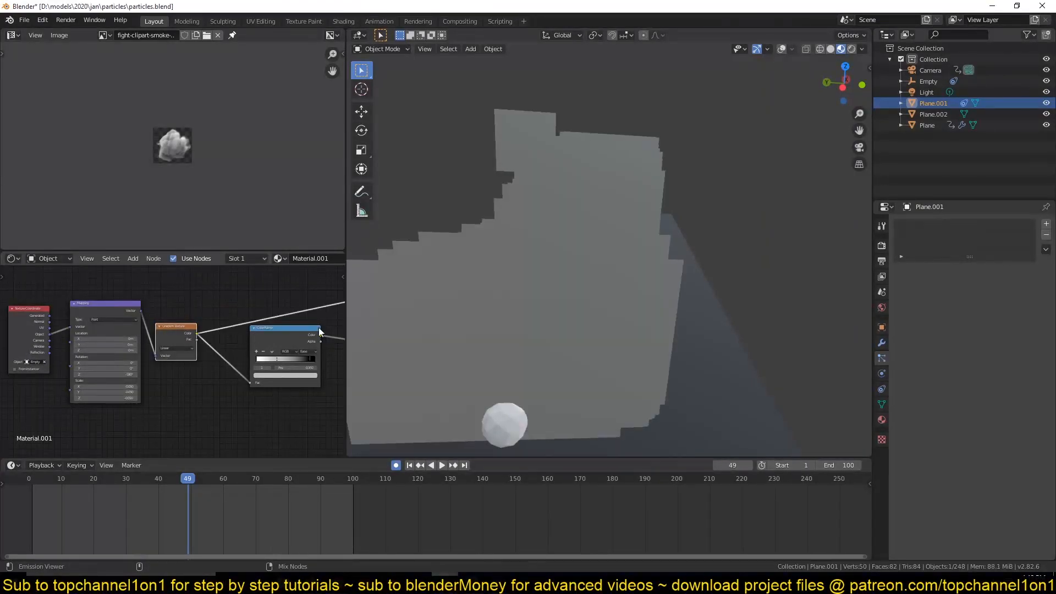
pyautogui.click(442, 464)
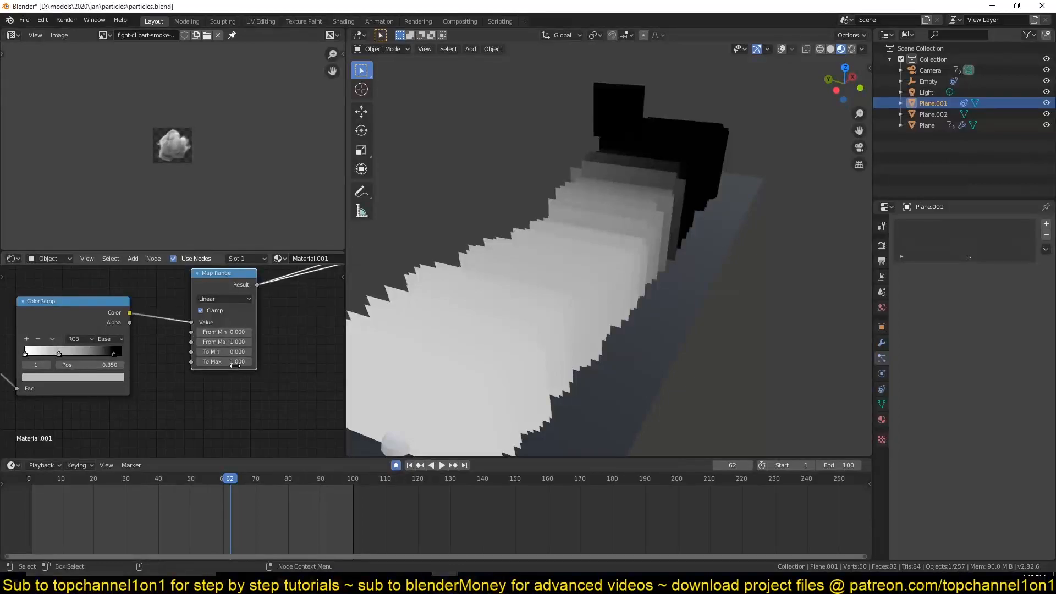
pyautogui.moveTo(235, 372)
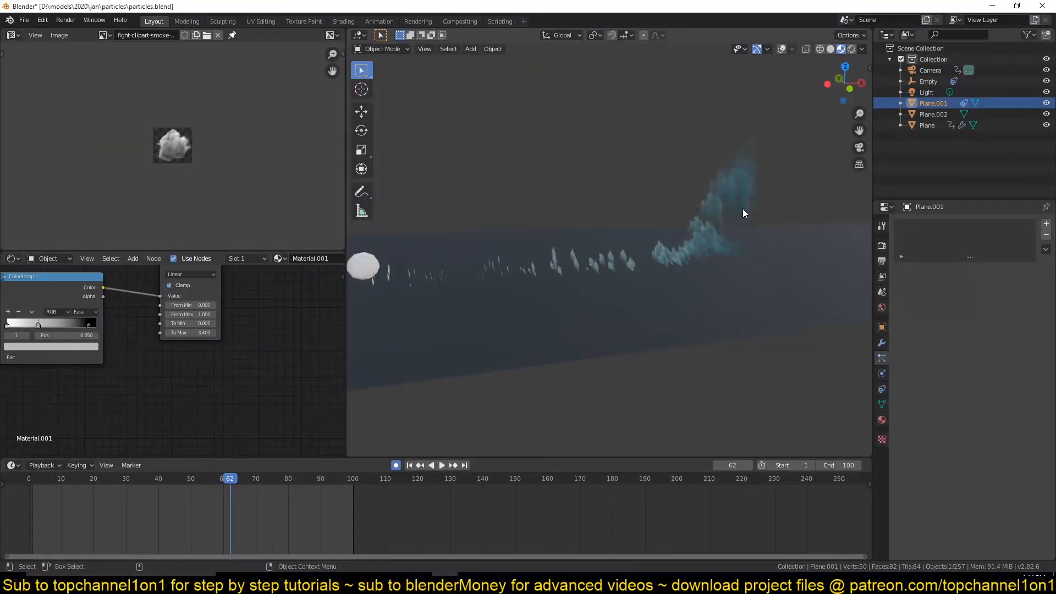
# Step: Preview the smoke, then park the timeline on frame 28
pyautogui.click(441, 466)
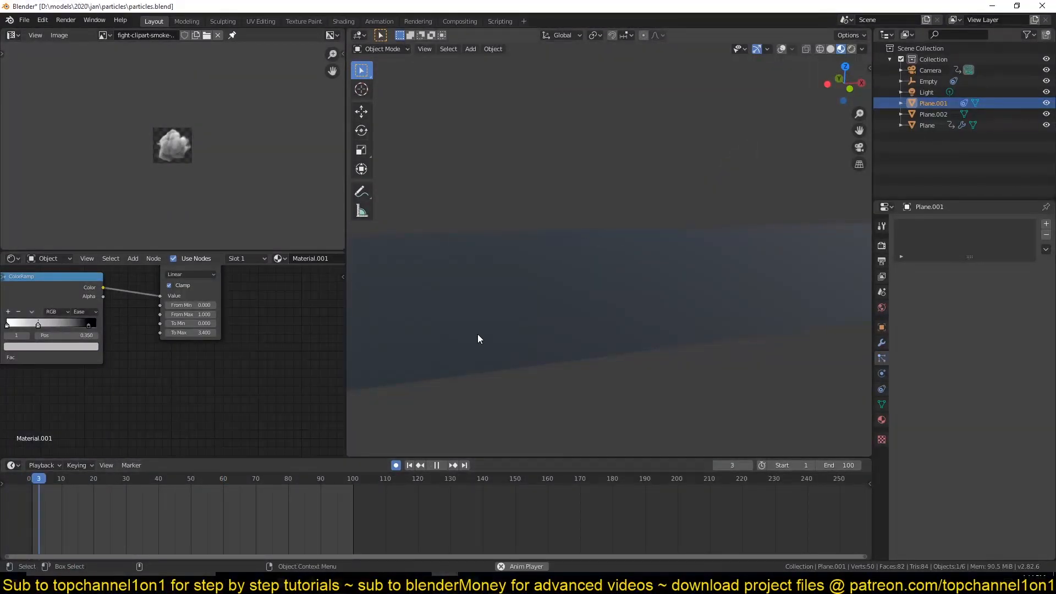
pyautogui.click(436, 465)
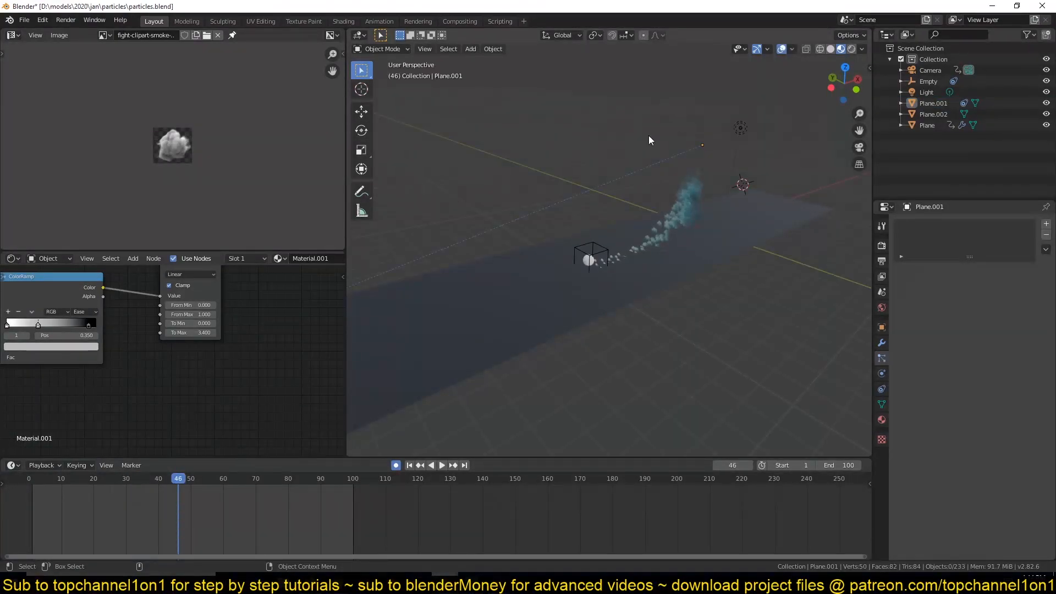
pyautogui.click(440, 464)
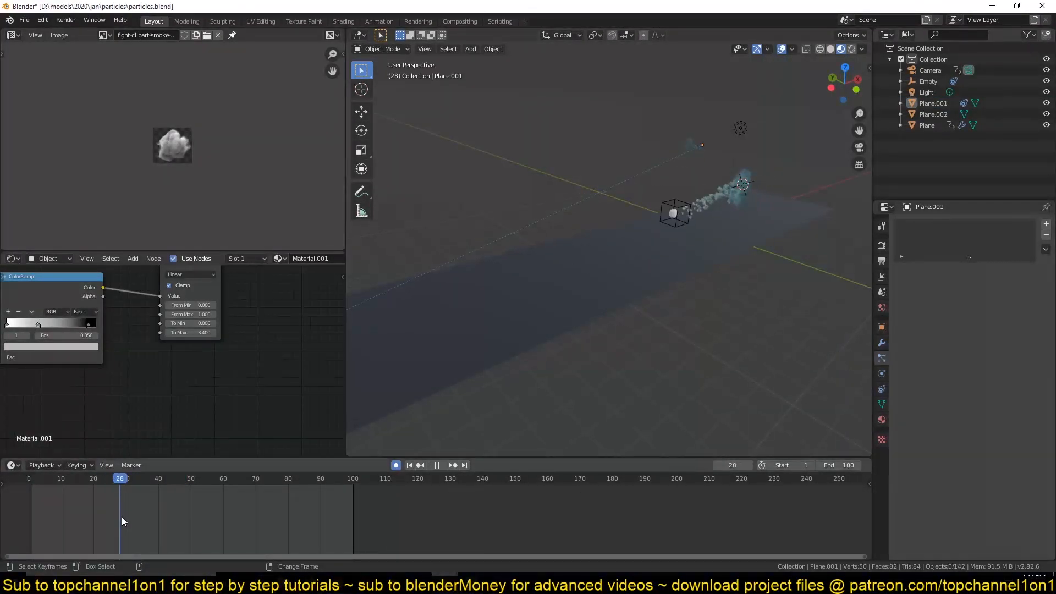
# Step: Scale Plane.001 to about 2.36 and replay to check the fuller plume
pyautogui.press('s')
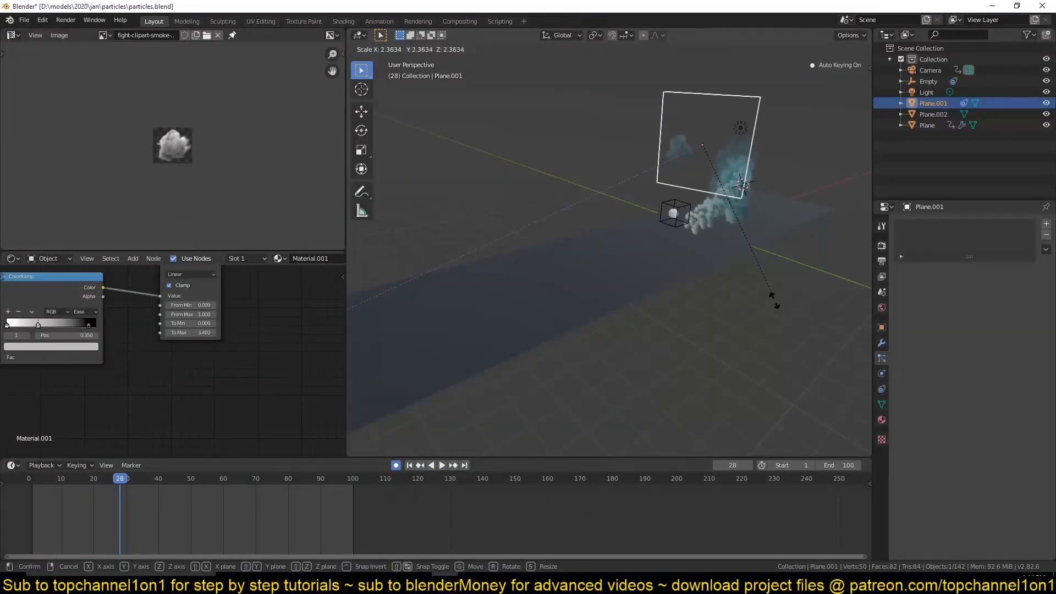
pyautogui.click(731, 290)
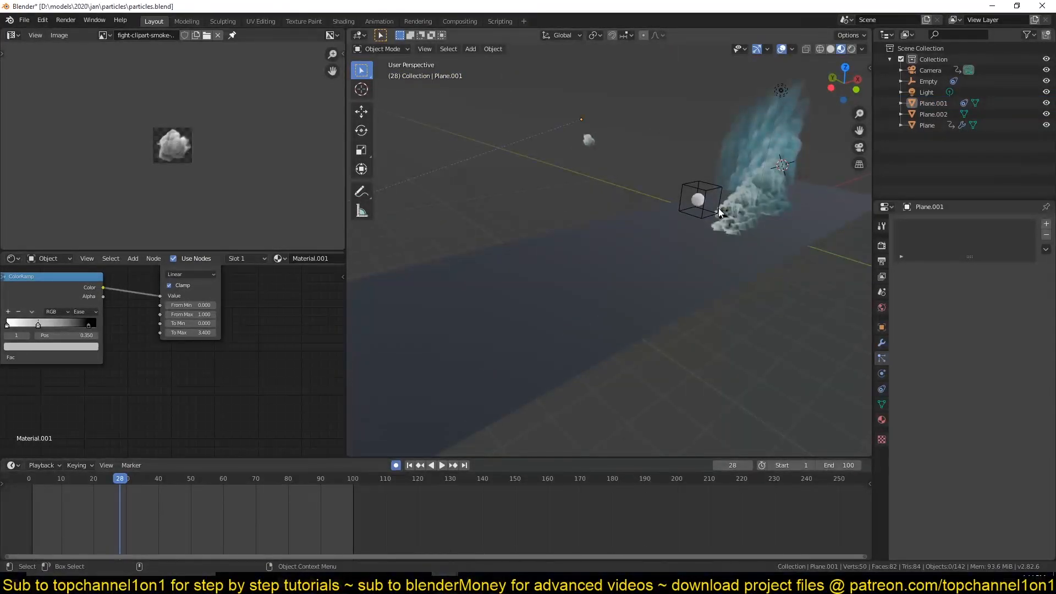
pyautogui.click(443, 464)
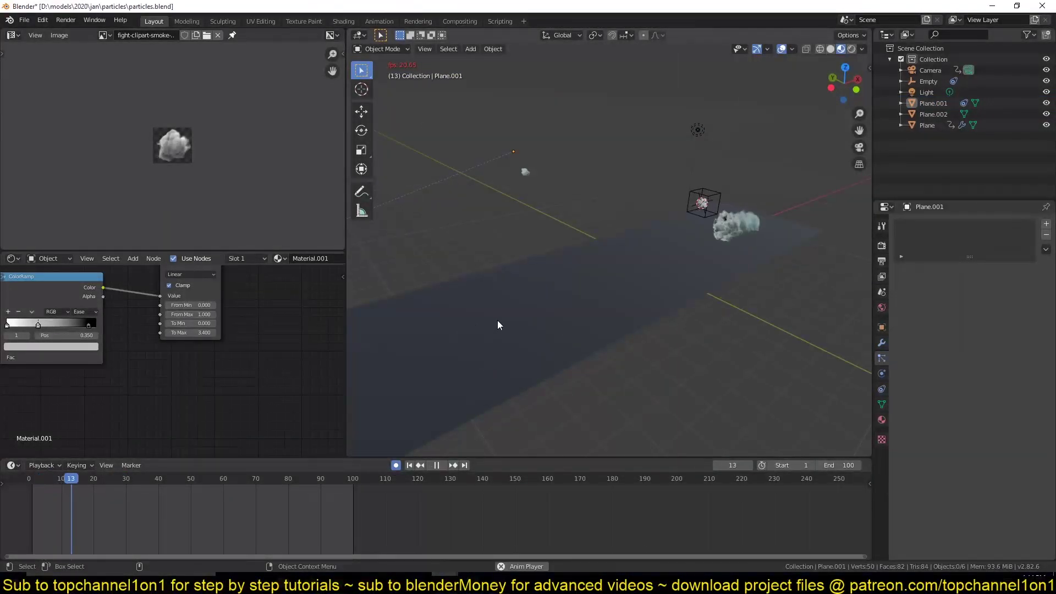
pyautogui.click(435, 464)
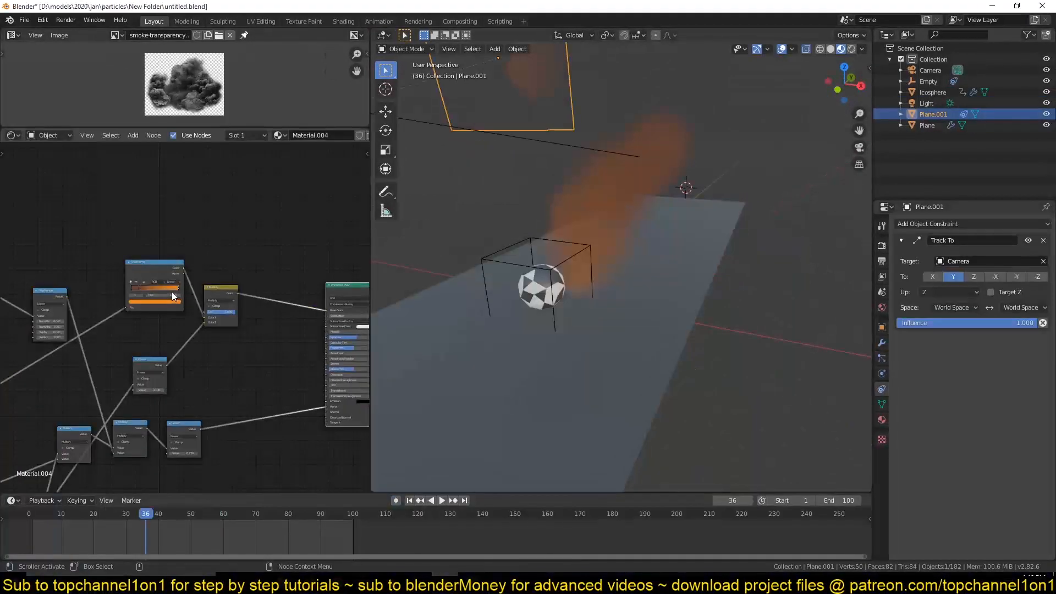
# Step: Set the ColorRamp's near colour stop to blue so smoke is bluish at the emitter
pyautogui.click(171, 288)
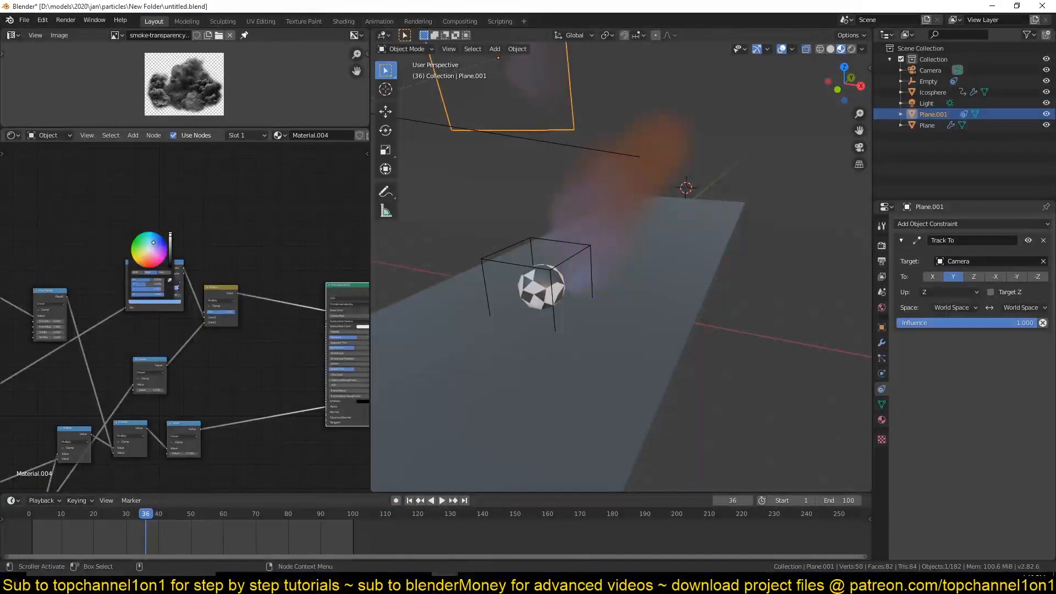
pyautogui.click(440, 499)
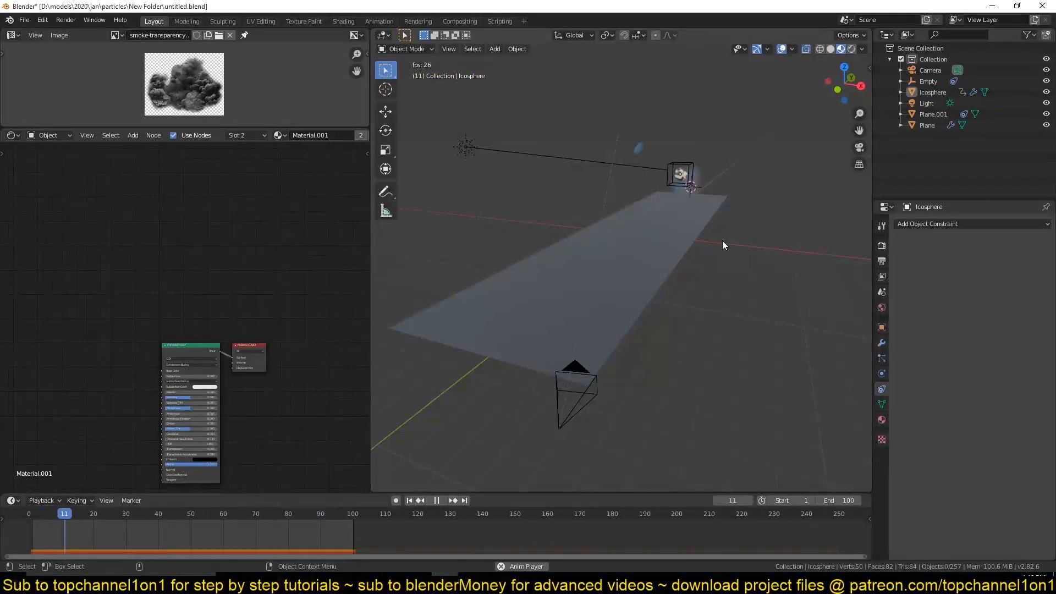
pyautogui.click(436, 499)
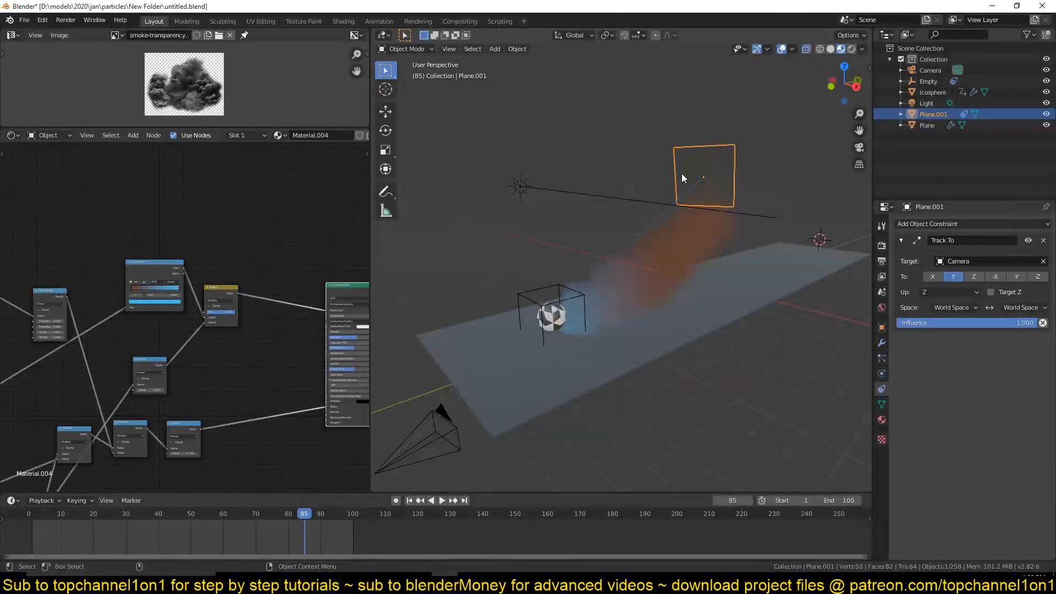
pyautogui.click(418, 435)
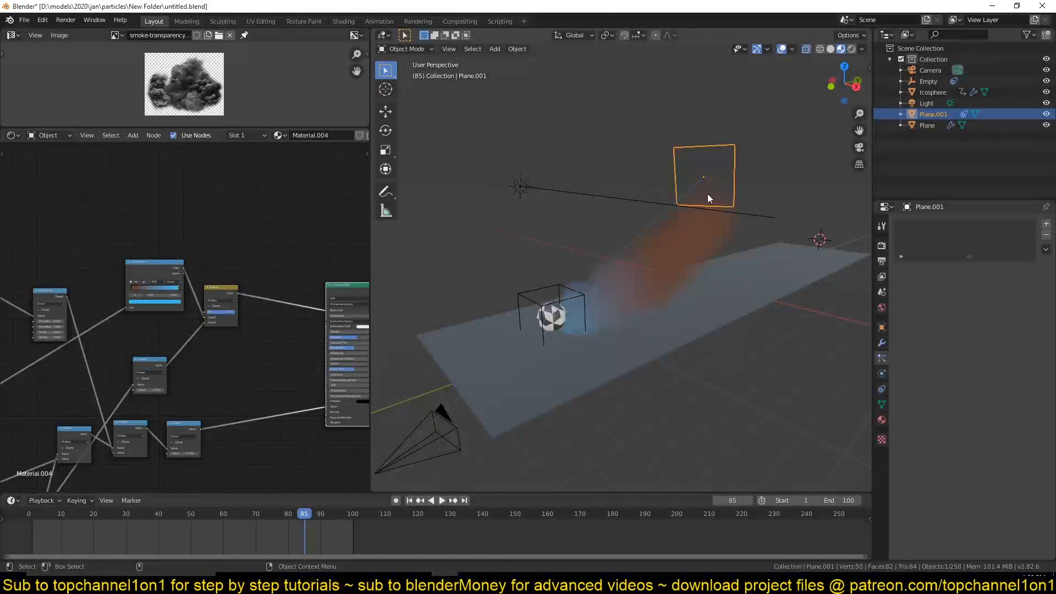
pyautogui.click(933, 91)
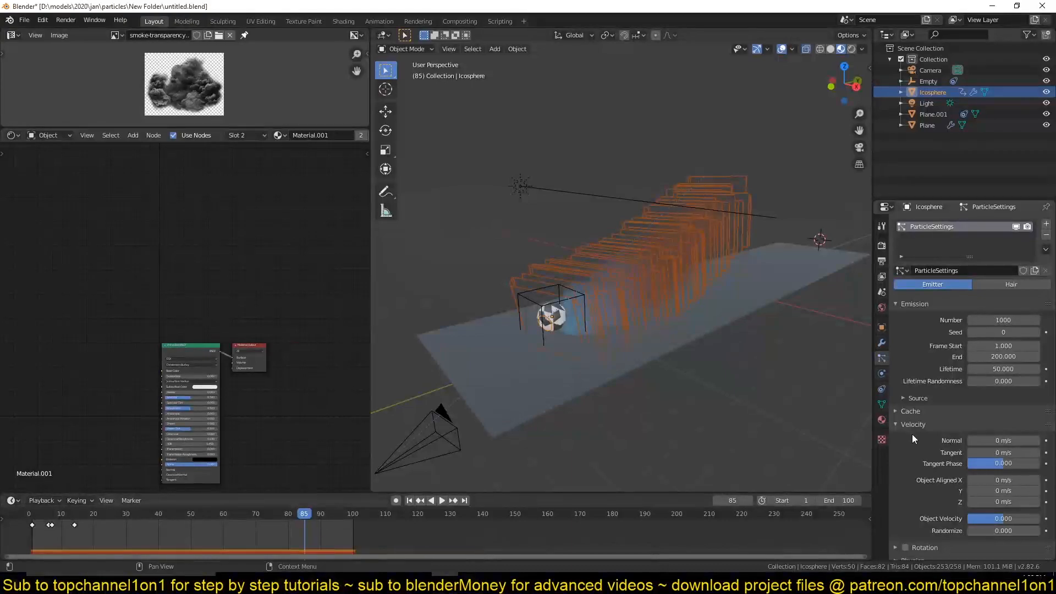
pyautogui.scroll(-3)
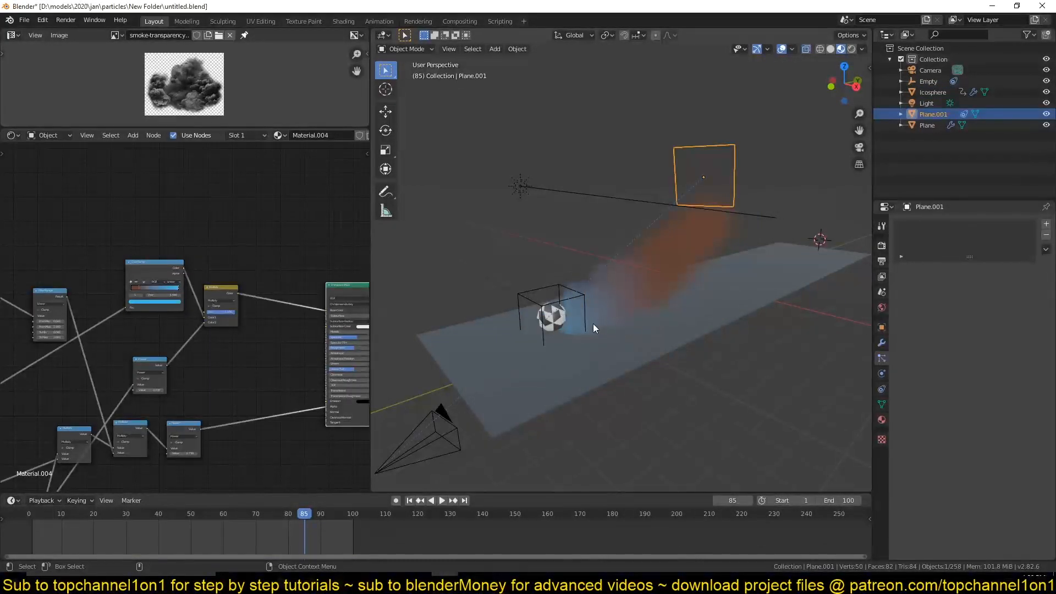
pyautogui.click(933, 91)
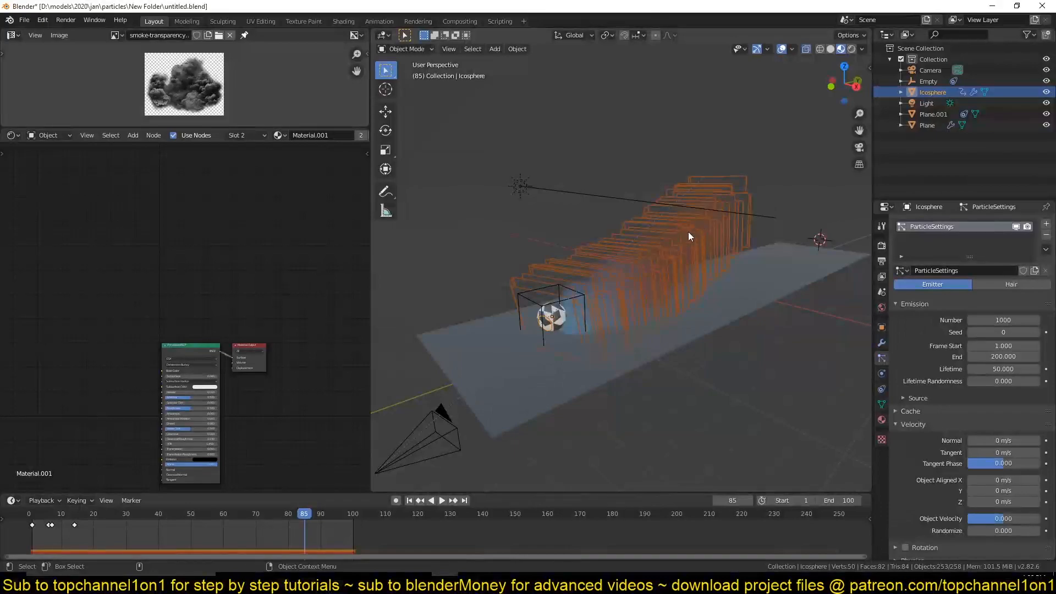
pyautogui.click(933, 114)
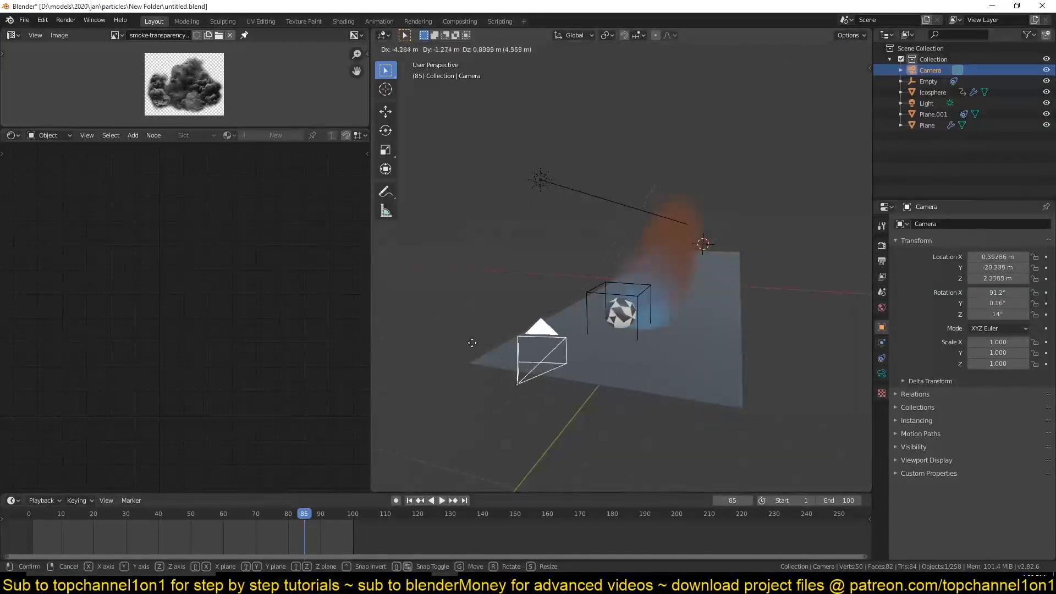
# Step: Move the Camera to about X 4.68, Y -19.06, Z 1.44 and confirm
pyautogui.click(472, 342)
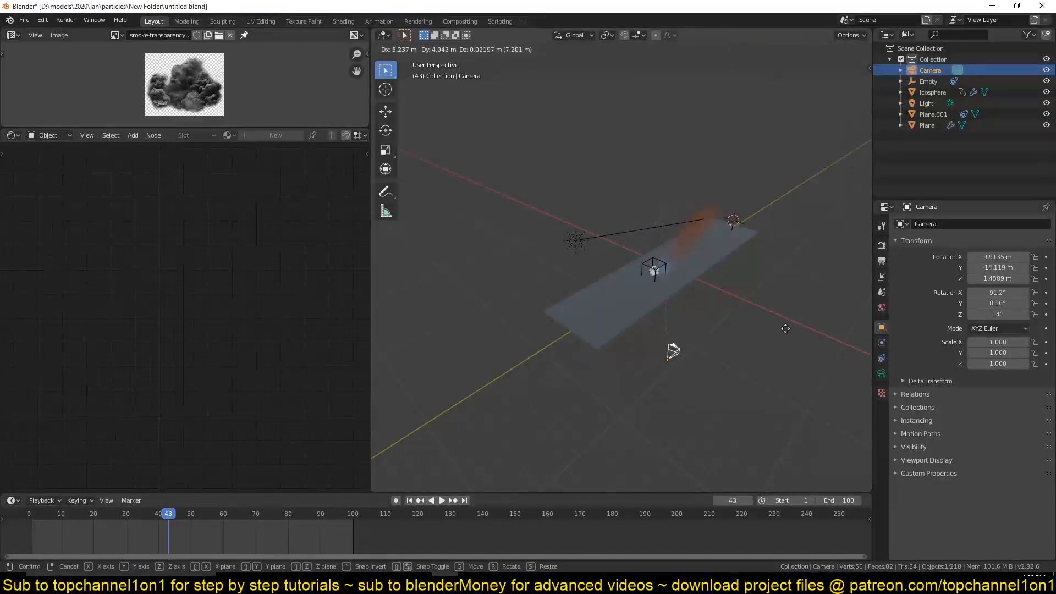
pyautogui.click(680, 296)
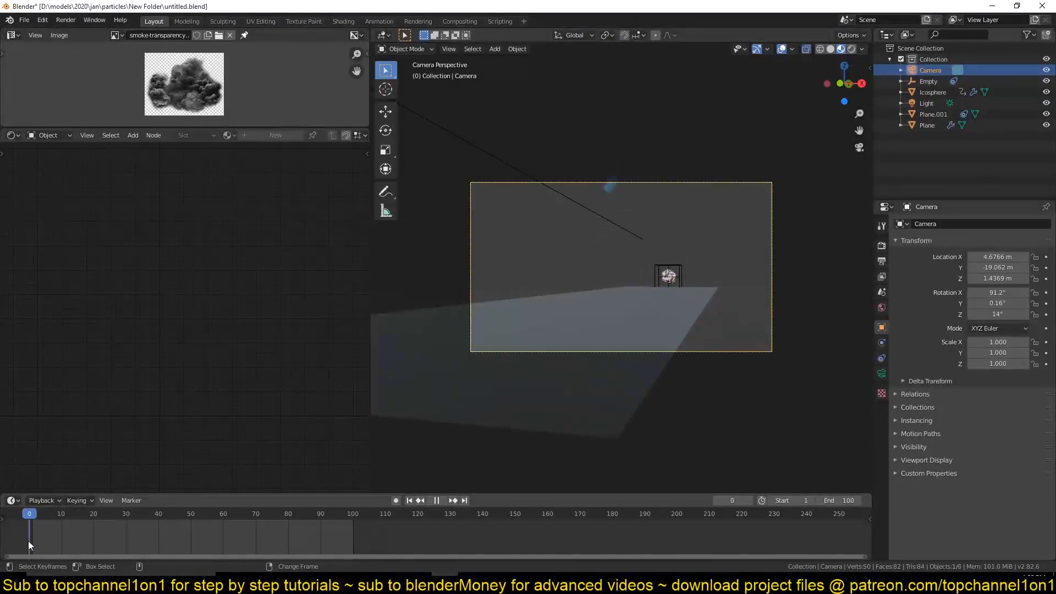
# Step: Jump to frame 81 and play the plume through the camera view, then rewind
pyautogui.click(291, 514)
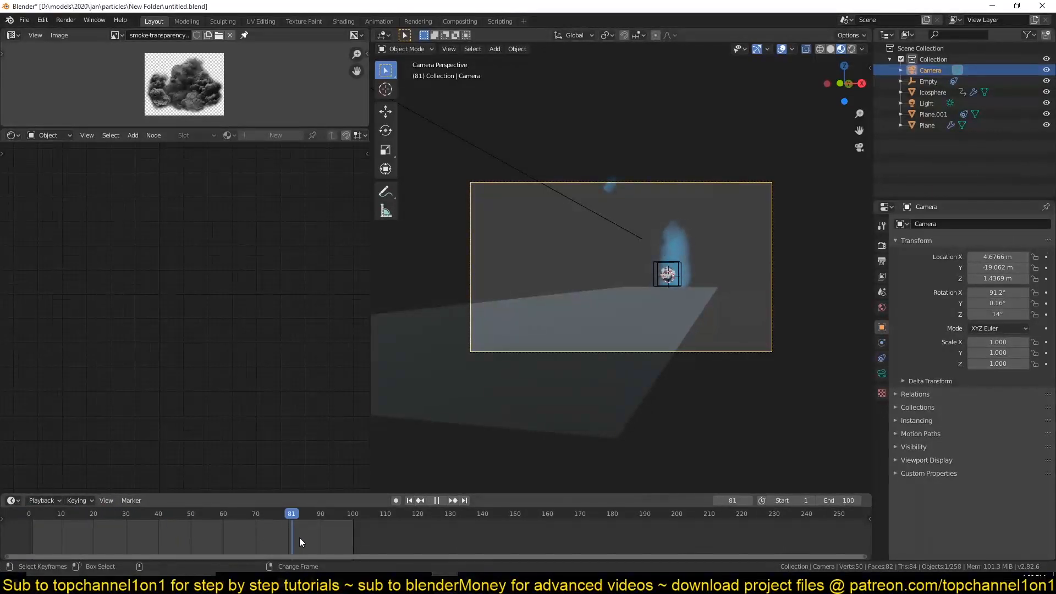
pyautogui.click(436, 500)
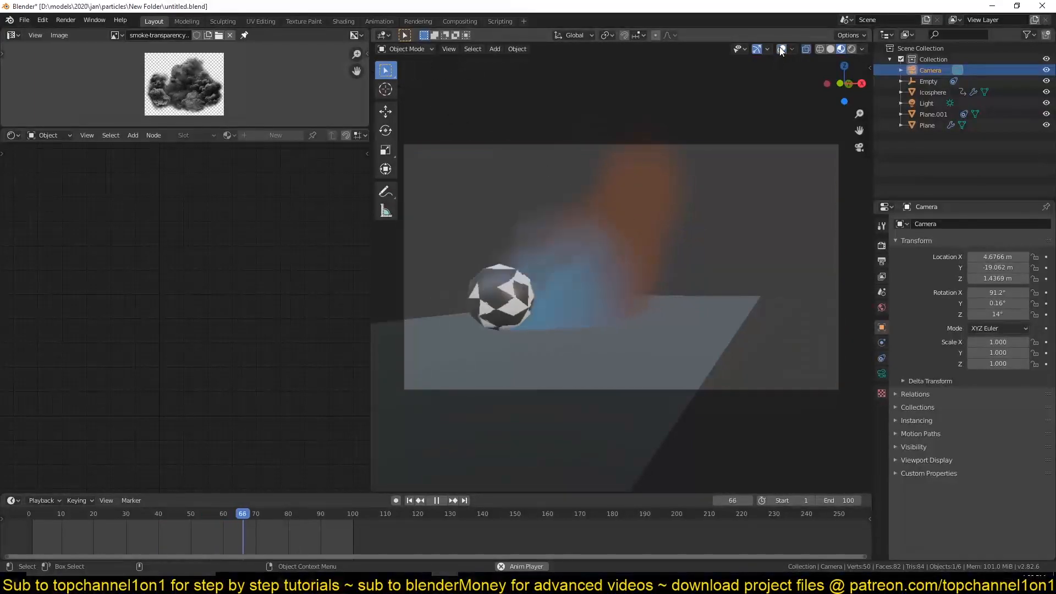
pyautogui.click(61, 513)
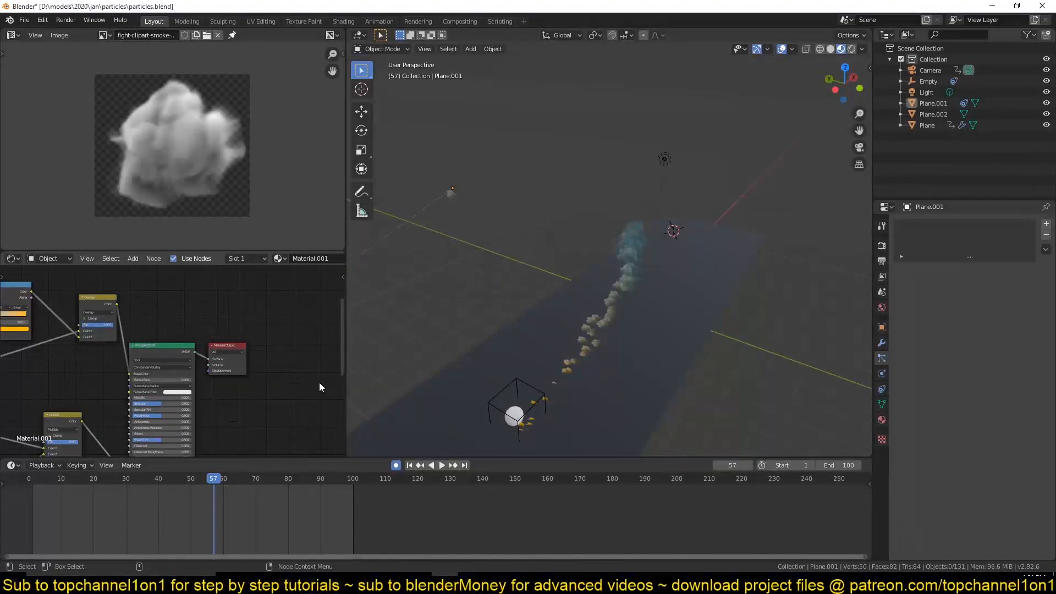
pyautogui.moveTo(317, 370)
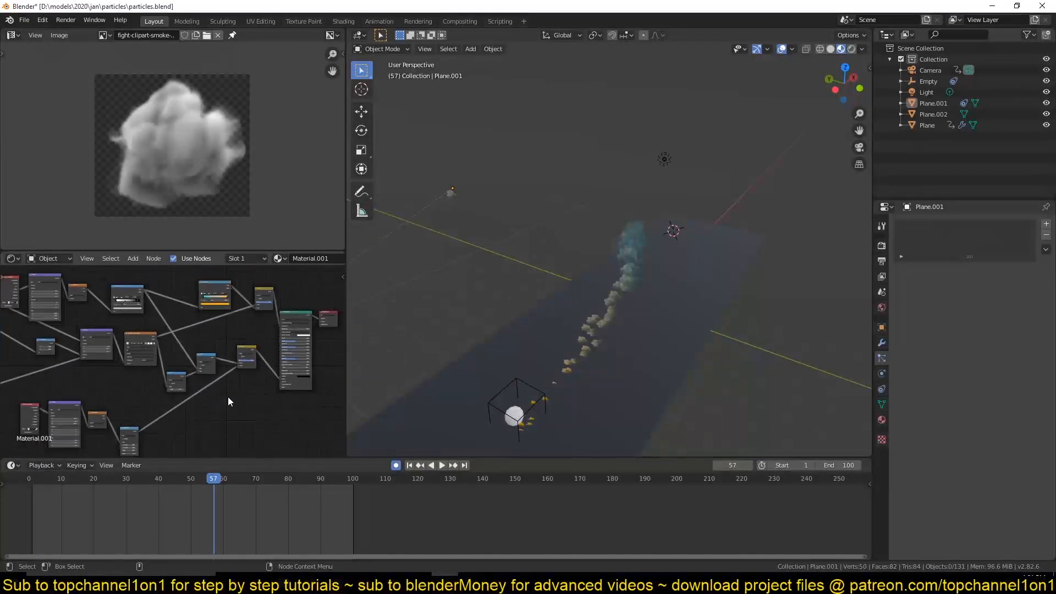
# Step: Save particles.blend, leave the full-size node view and play the puff trail
pyautogui.press('ctrl+s')
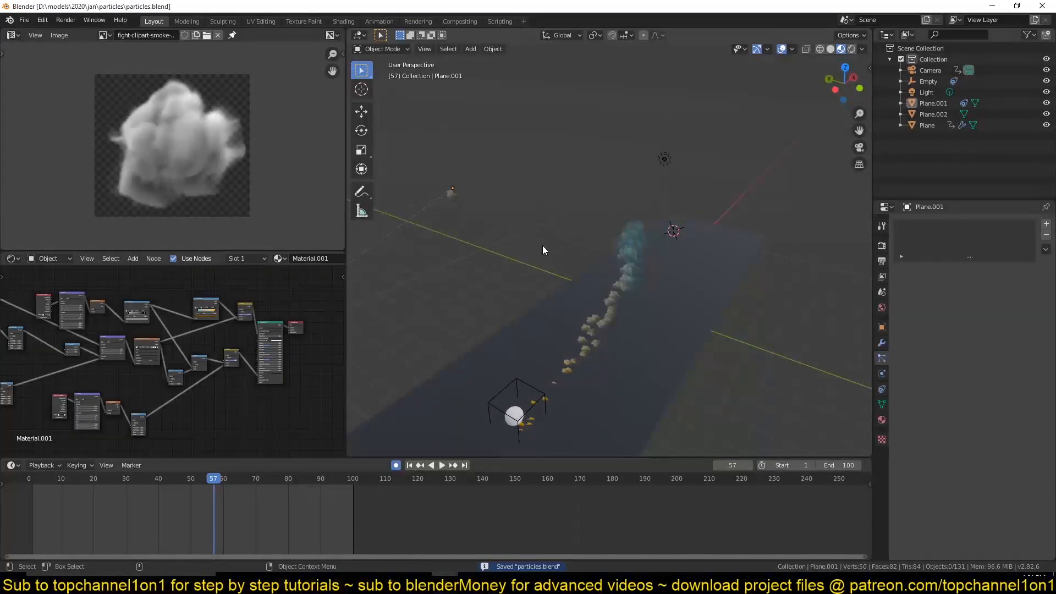
pyautogui.moveTo(587, 378)
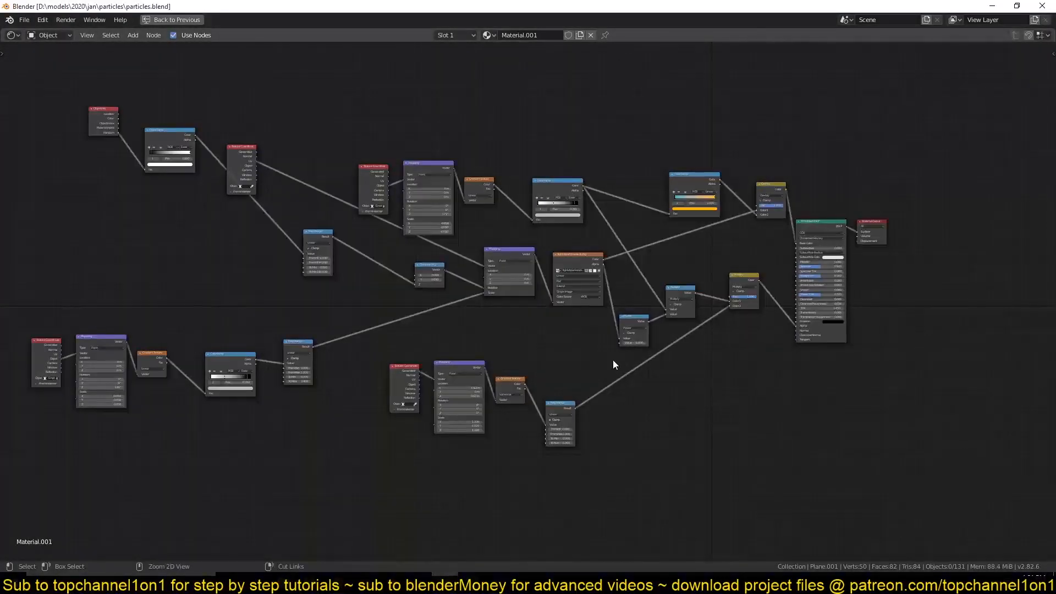
pyautogui.click(175, 19)
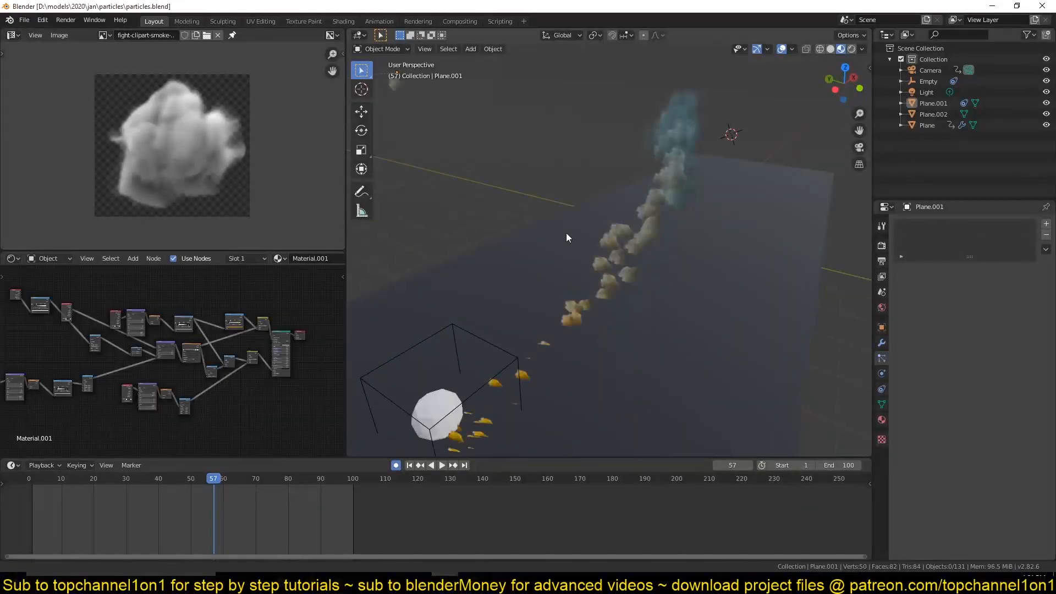
pyautogui.click(441, 464)
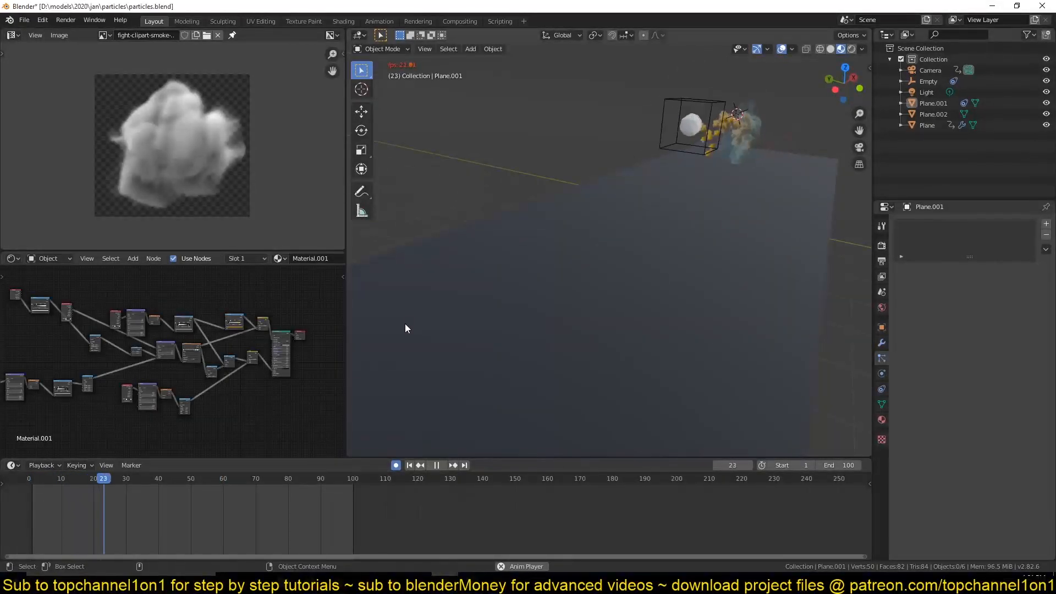